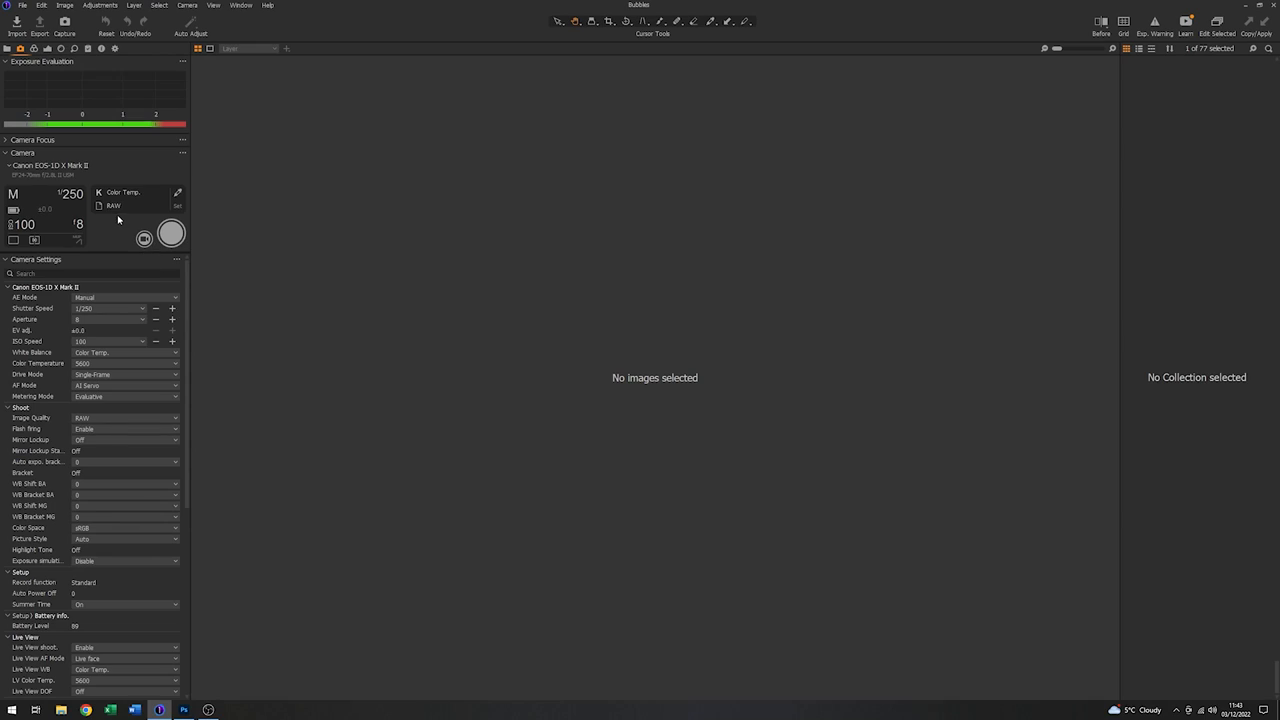
mouse_move(78, 209)
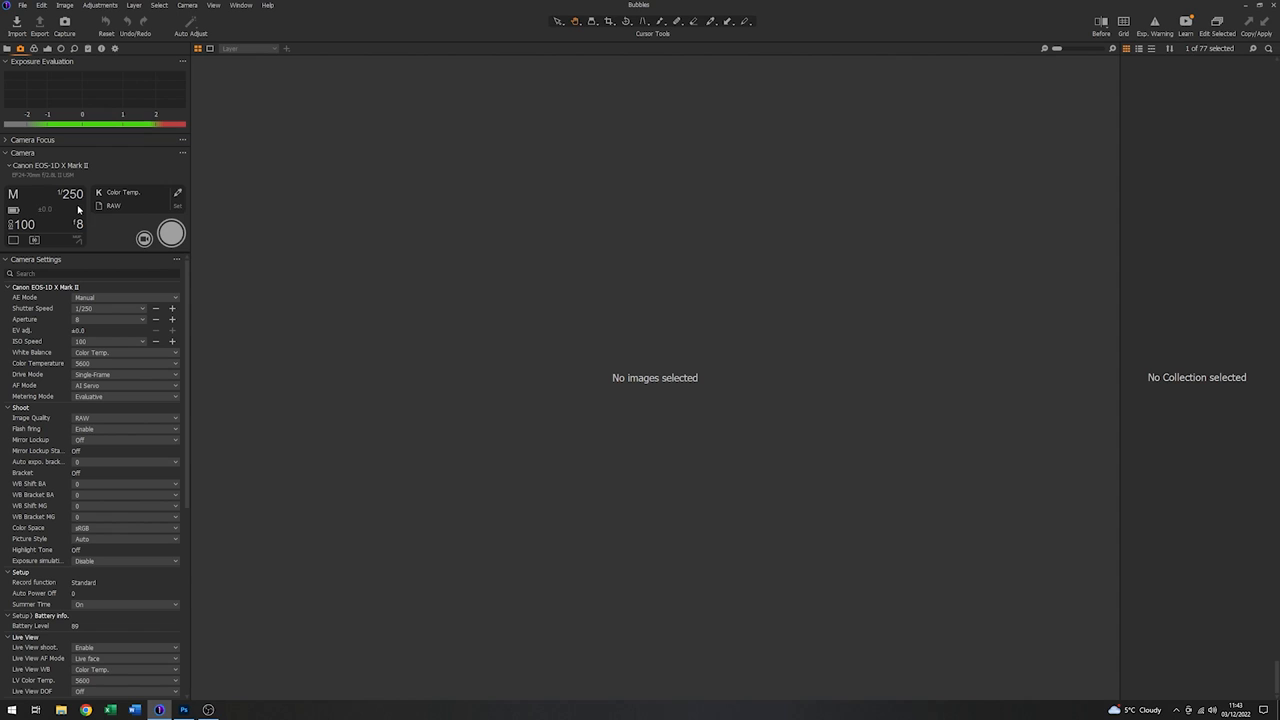
mouse_move(78, 207)
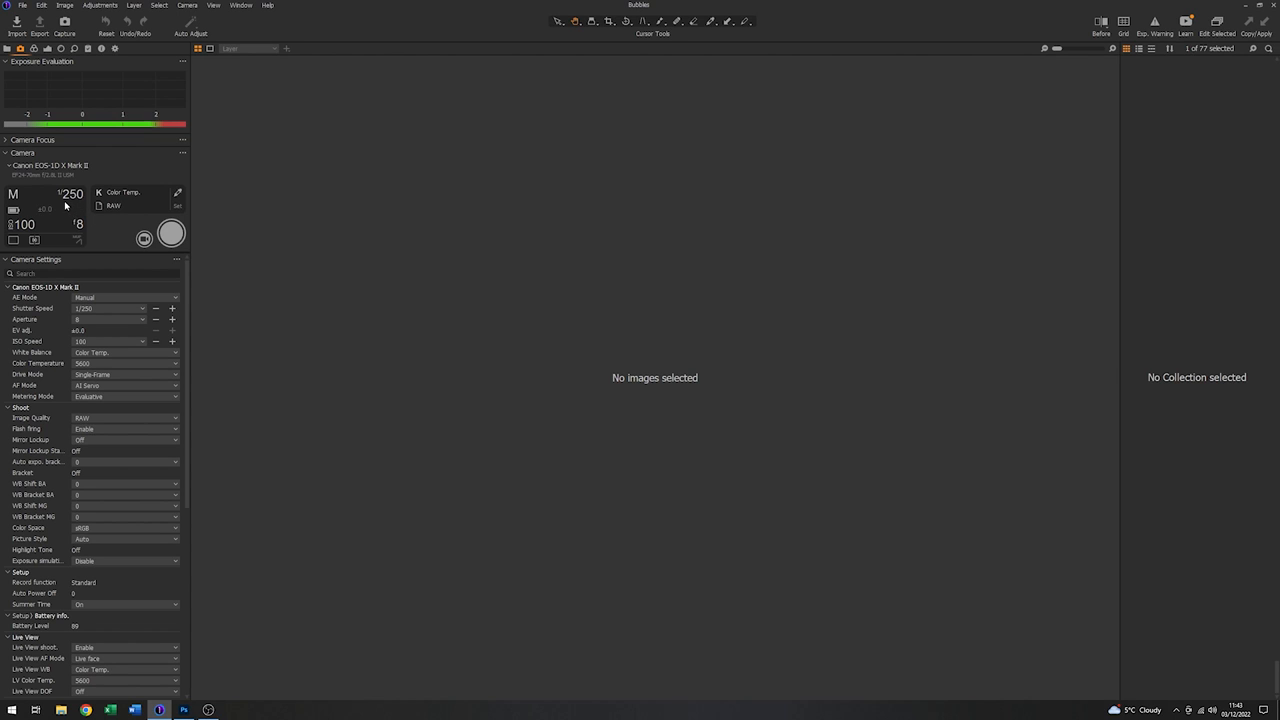
mouse_move(72, 194)
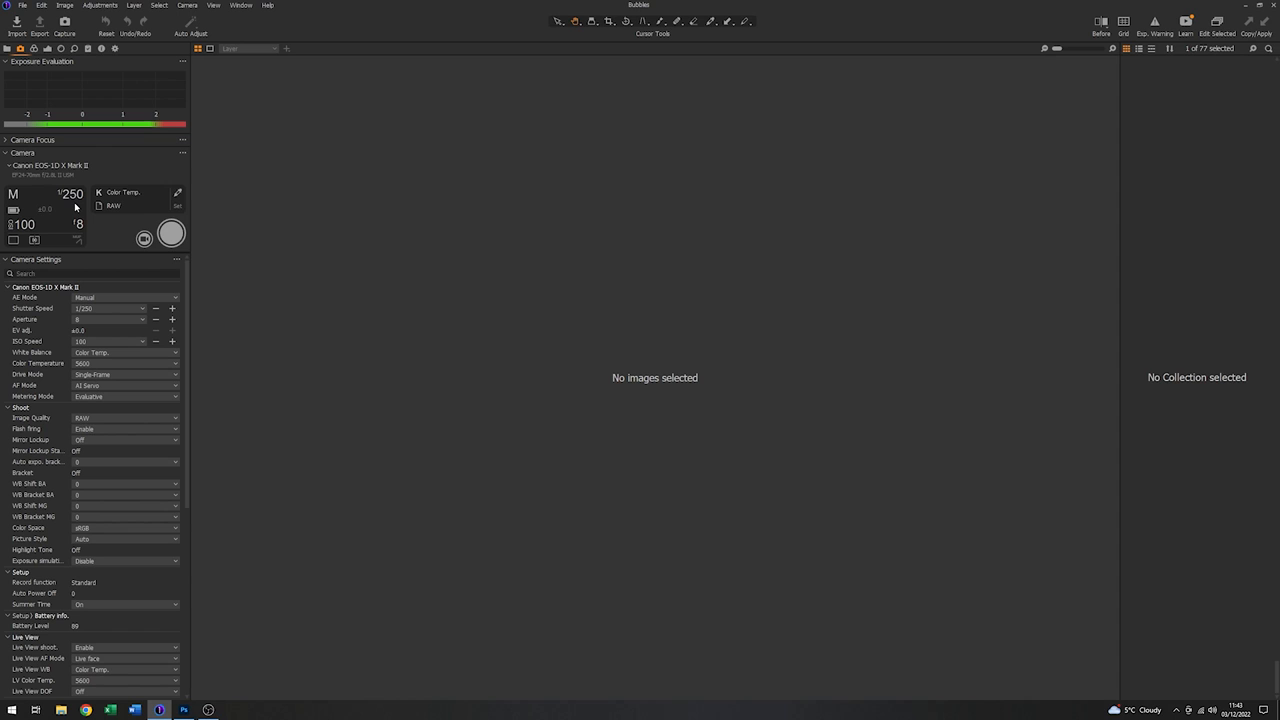
mouse_move(3, 245)
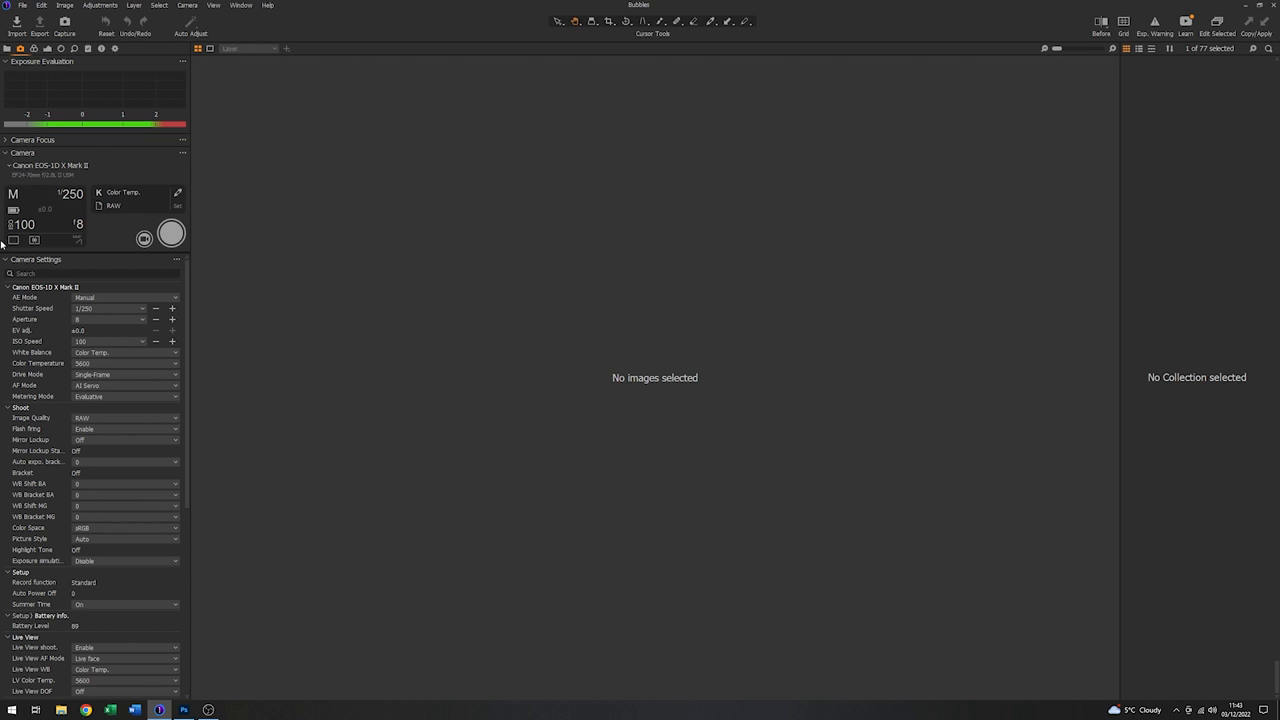
mouse_move(28, 231)
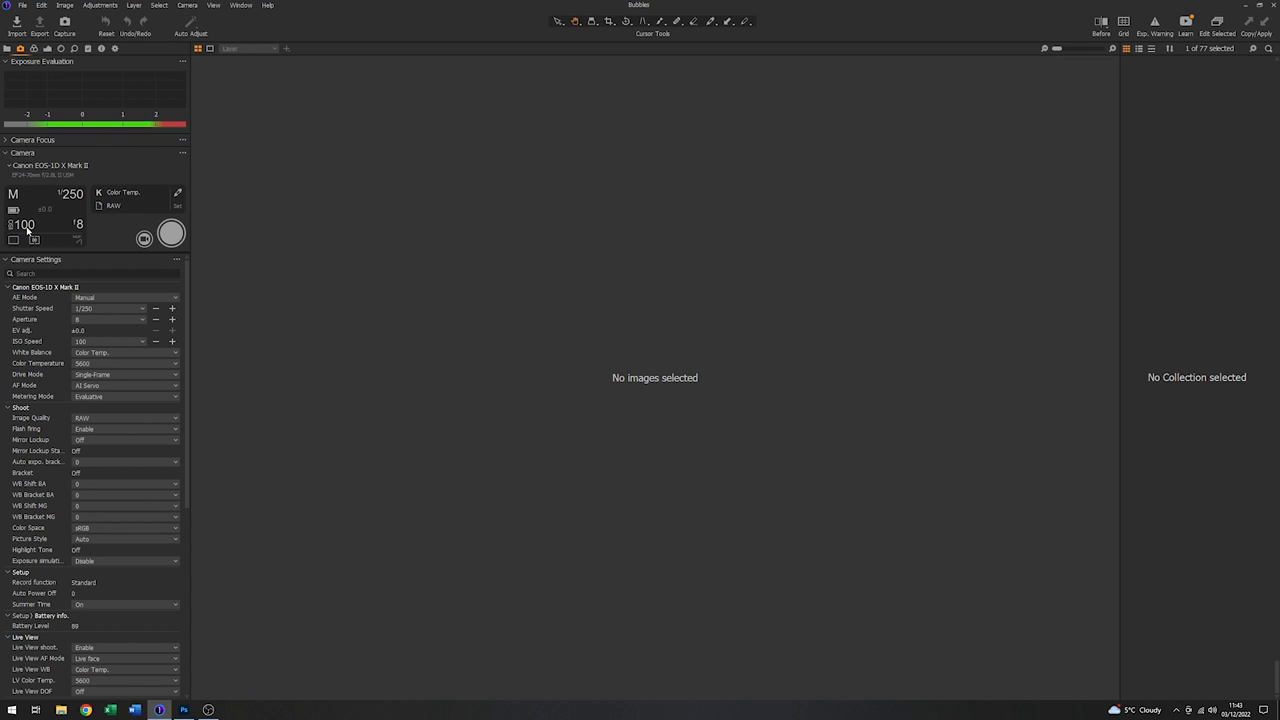
mouse_move(79, 224)
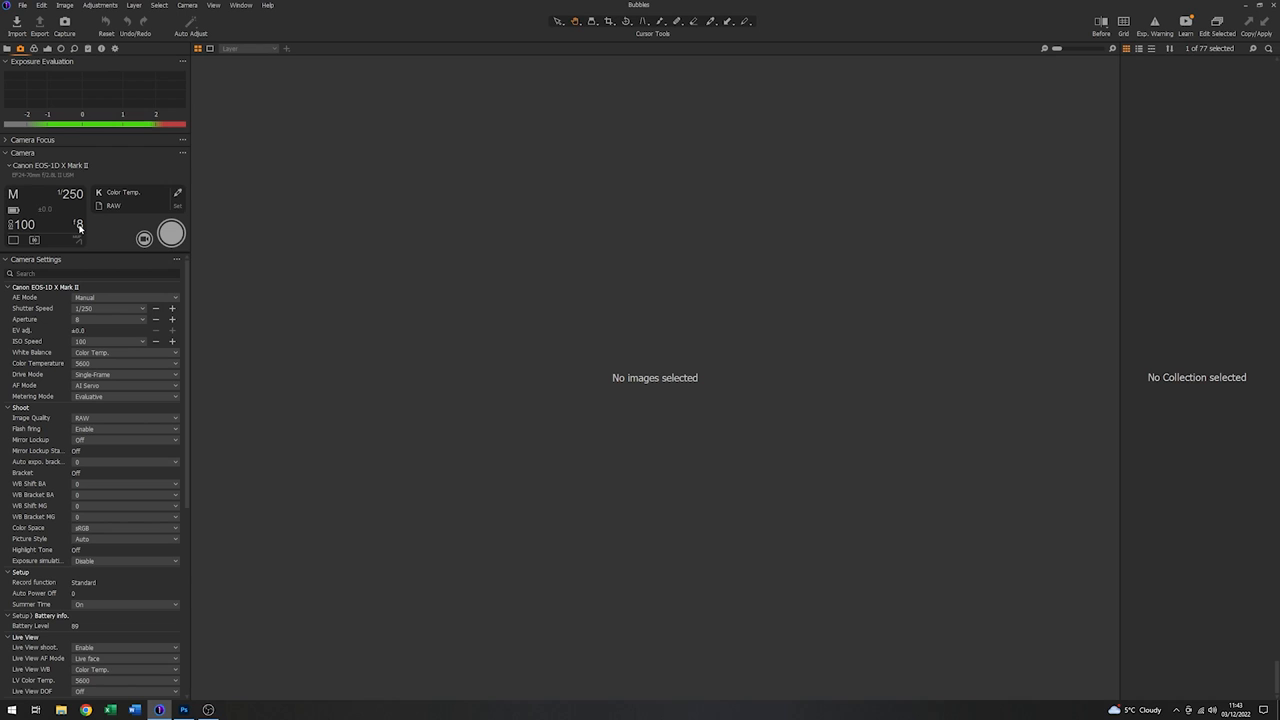
mouse_move(115, 231)
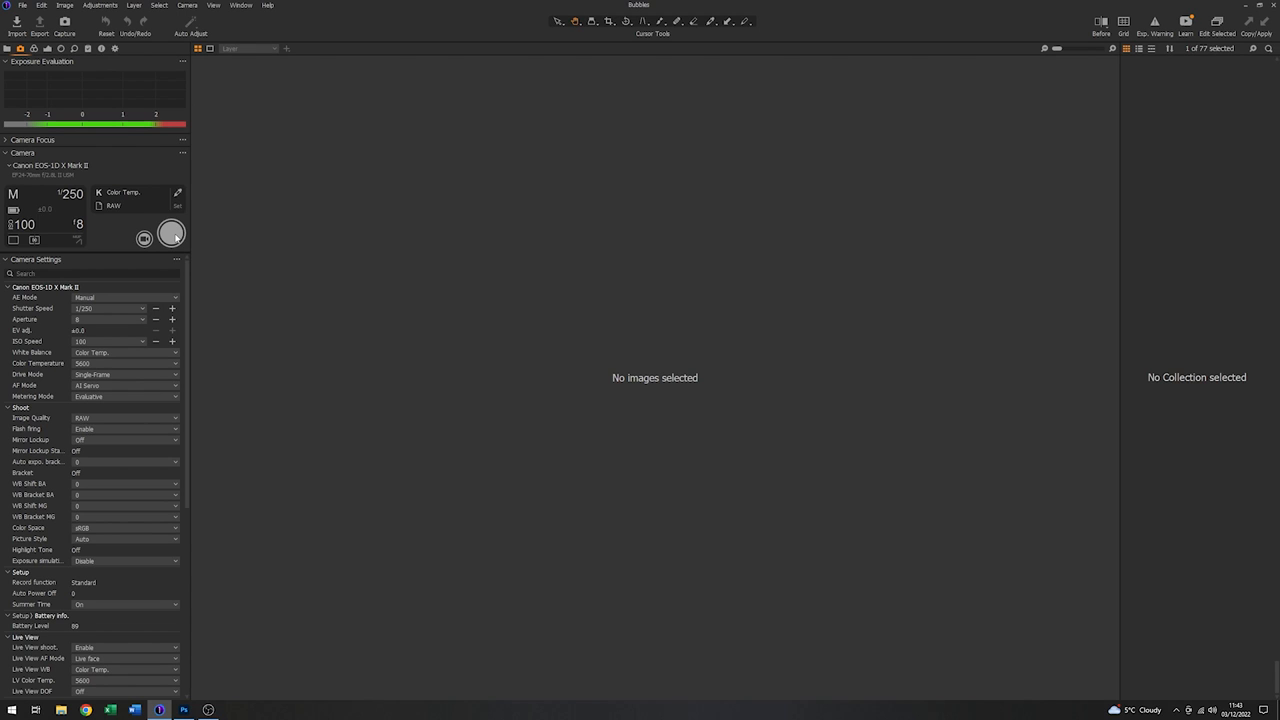
Shoot a tethered frame of the light stand against the white backdrop
left_click(171, 237)
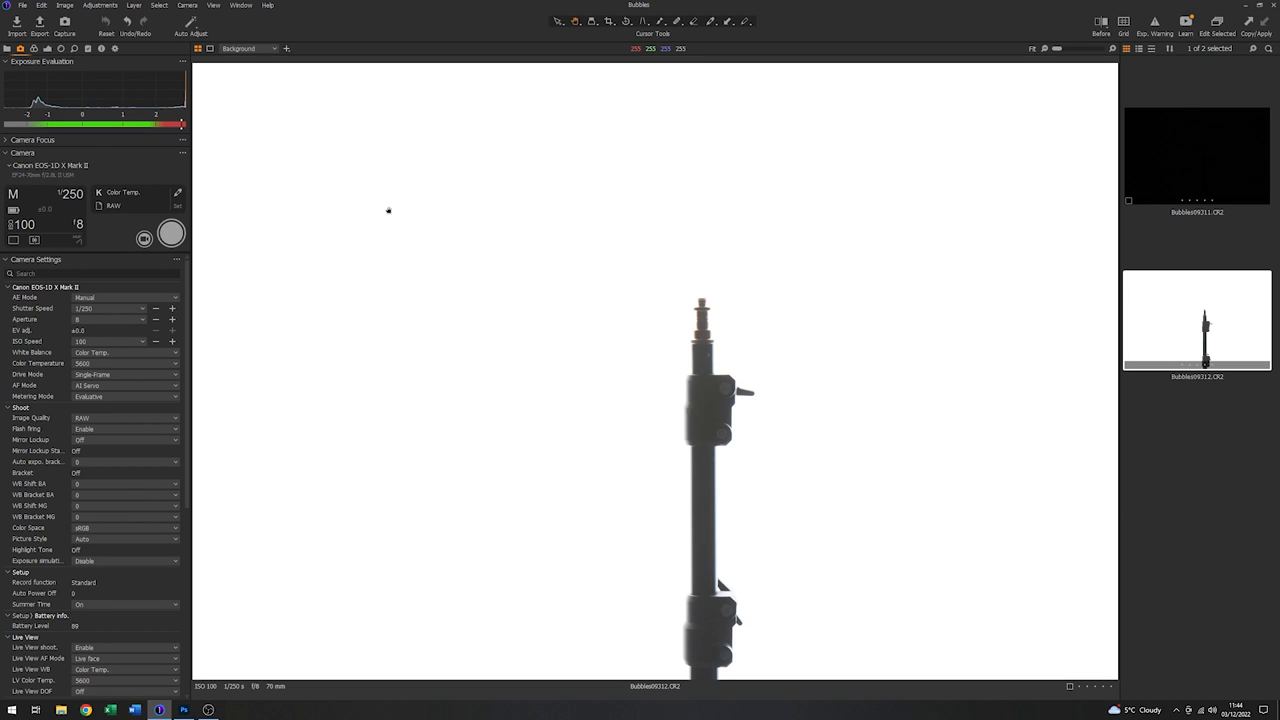
mouse_move(841, 296)
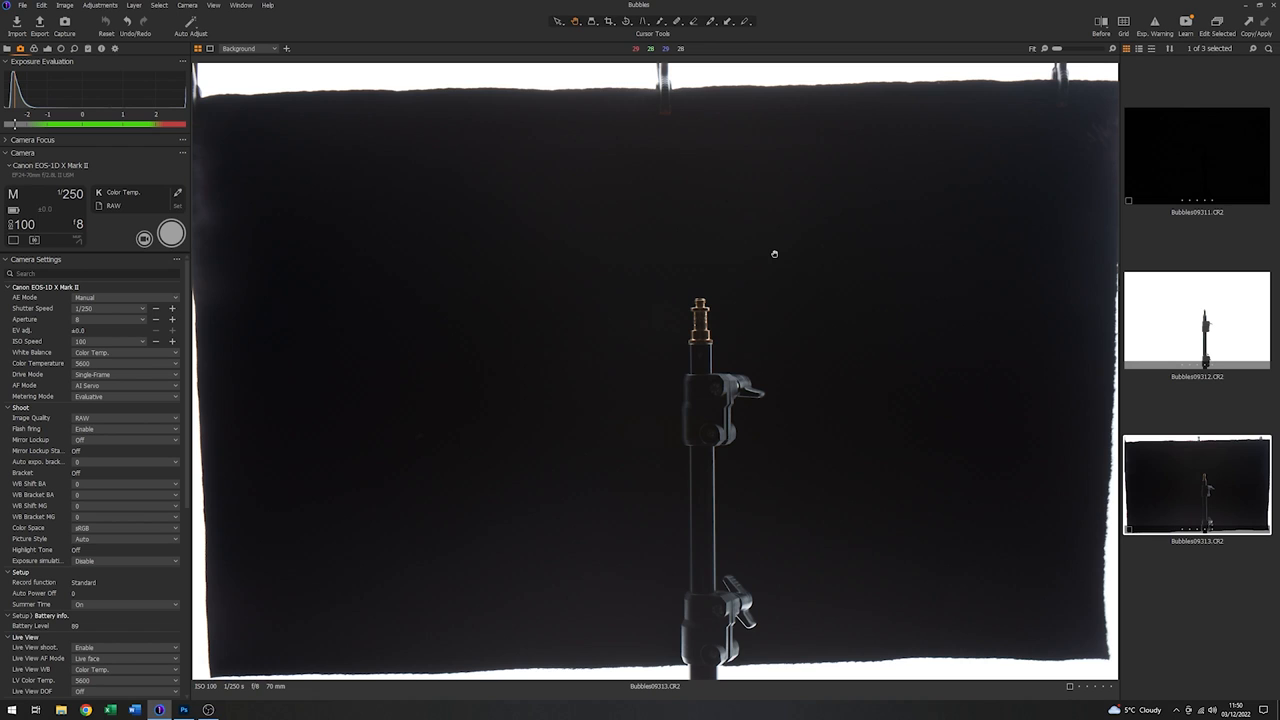
mouse_move(593, 200)
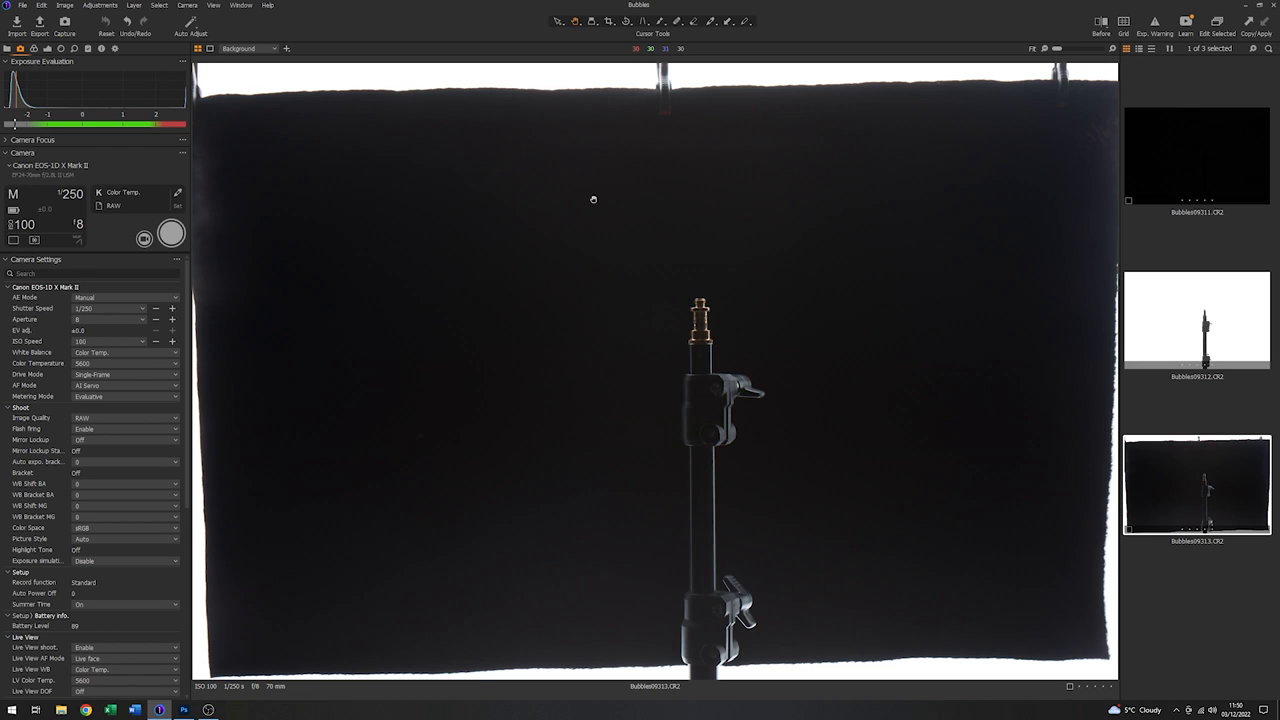
mouse_move(796, 443)
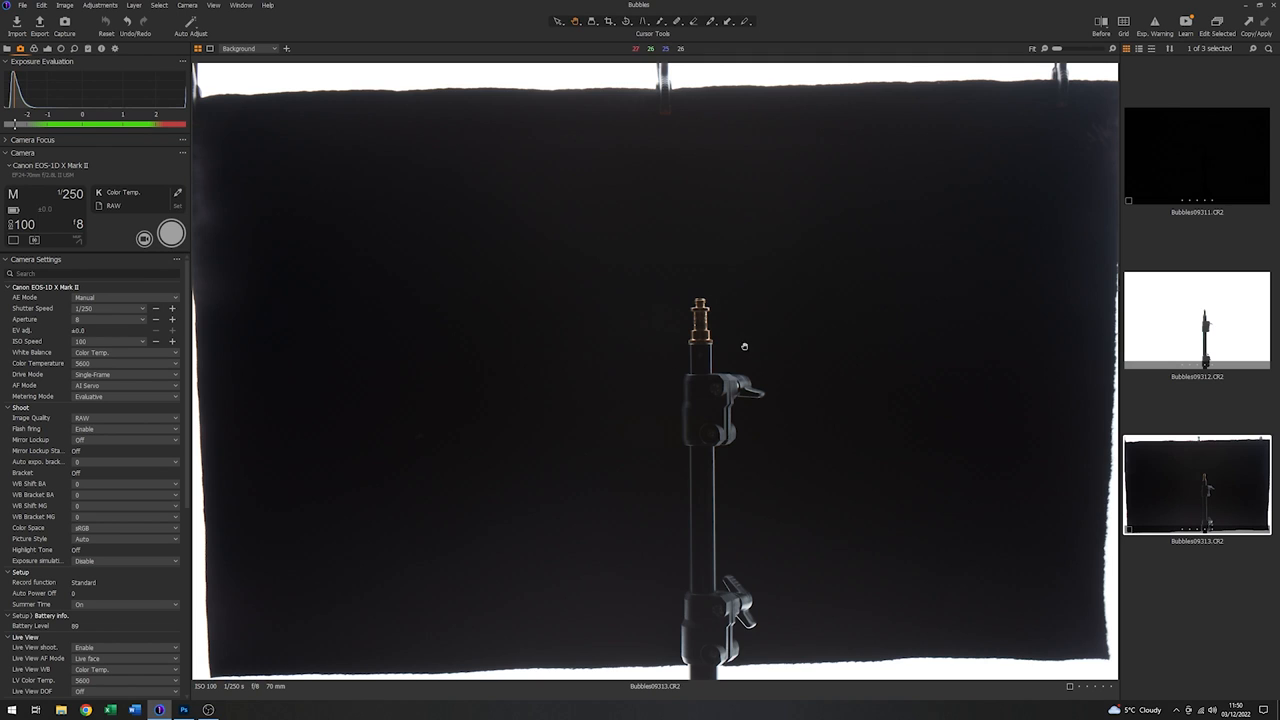
mouse_move(717, 360)
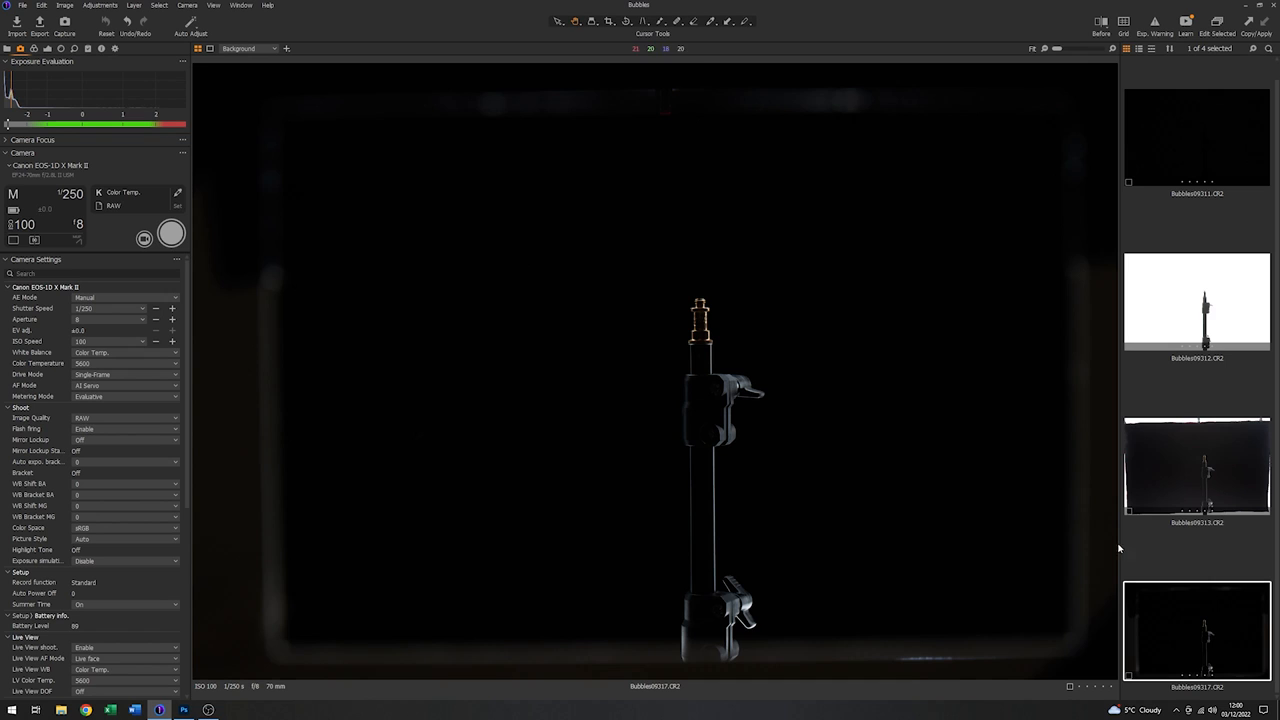
mouse_move(1183, 473)
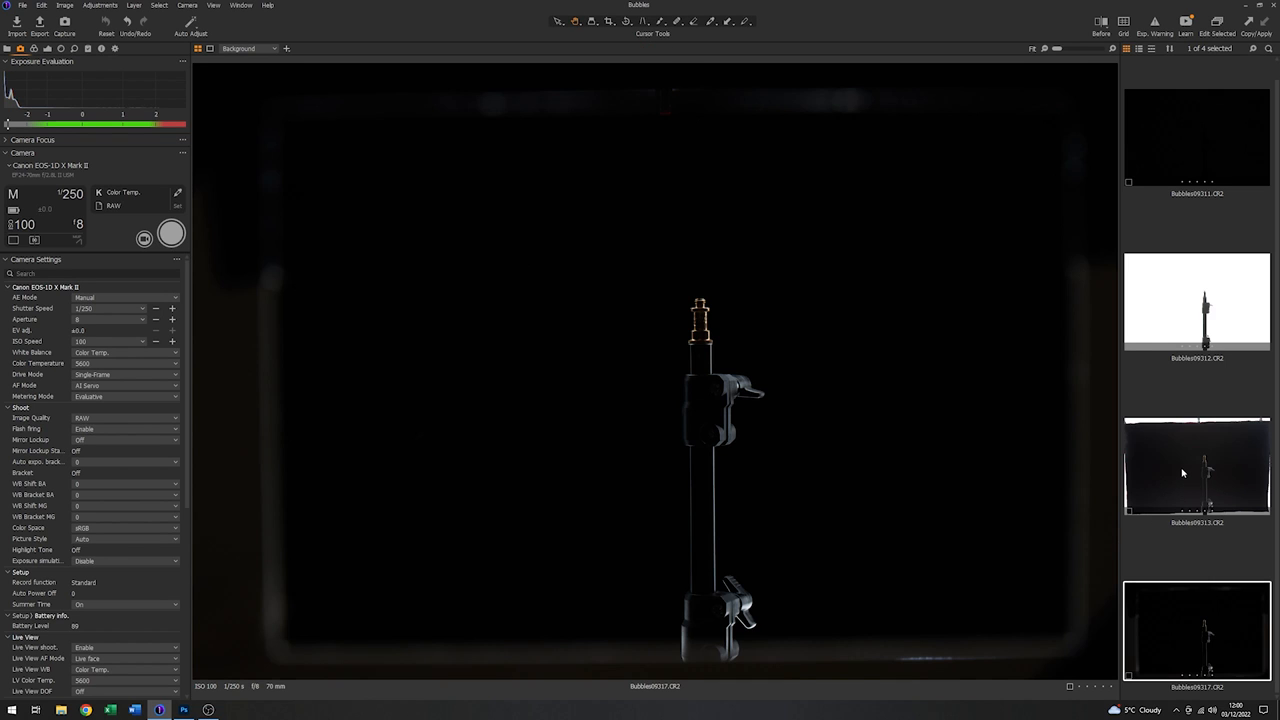
Capture a dark shot of the light stand, then view Bubbles09313 again
left_click(1197, 467)
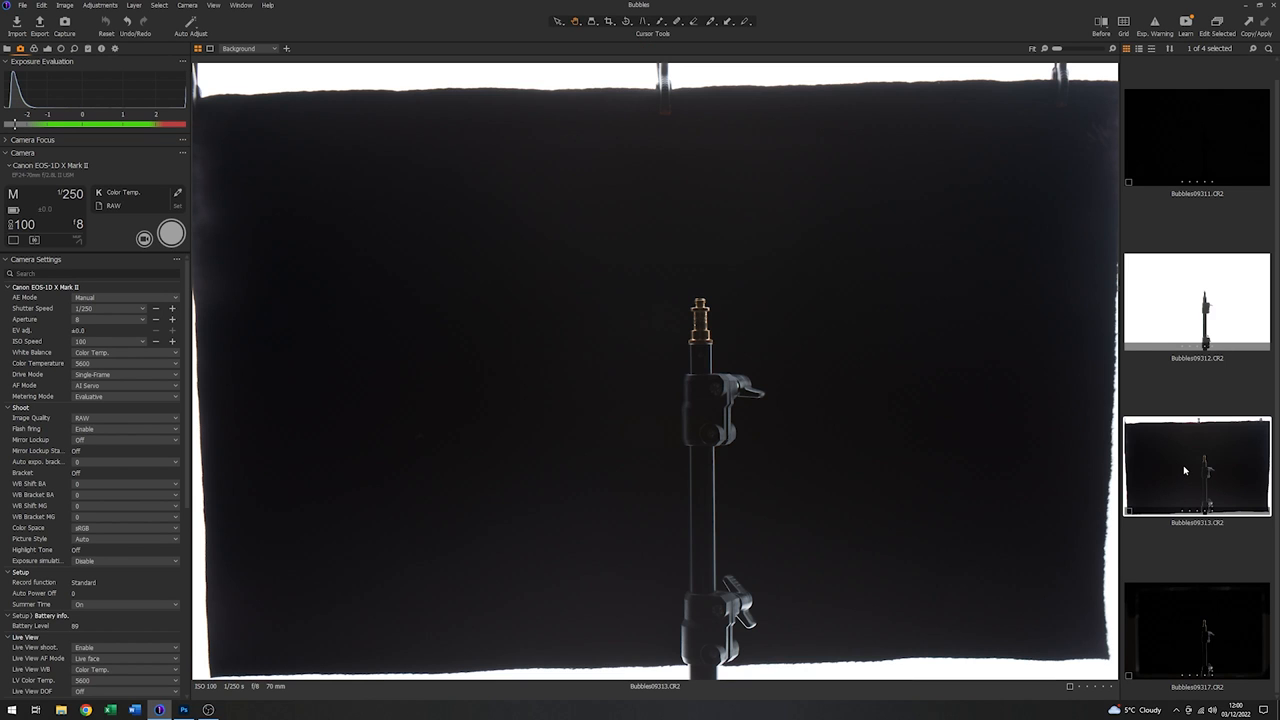
left_click(1196, 630)
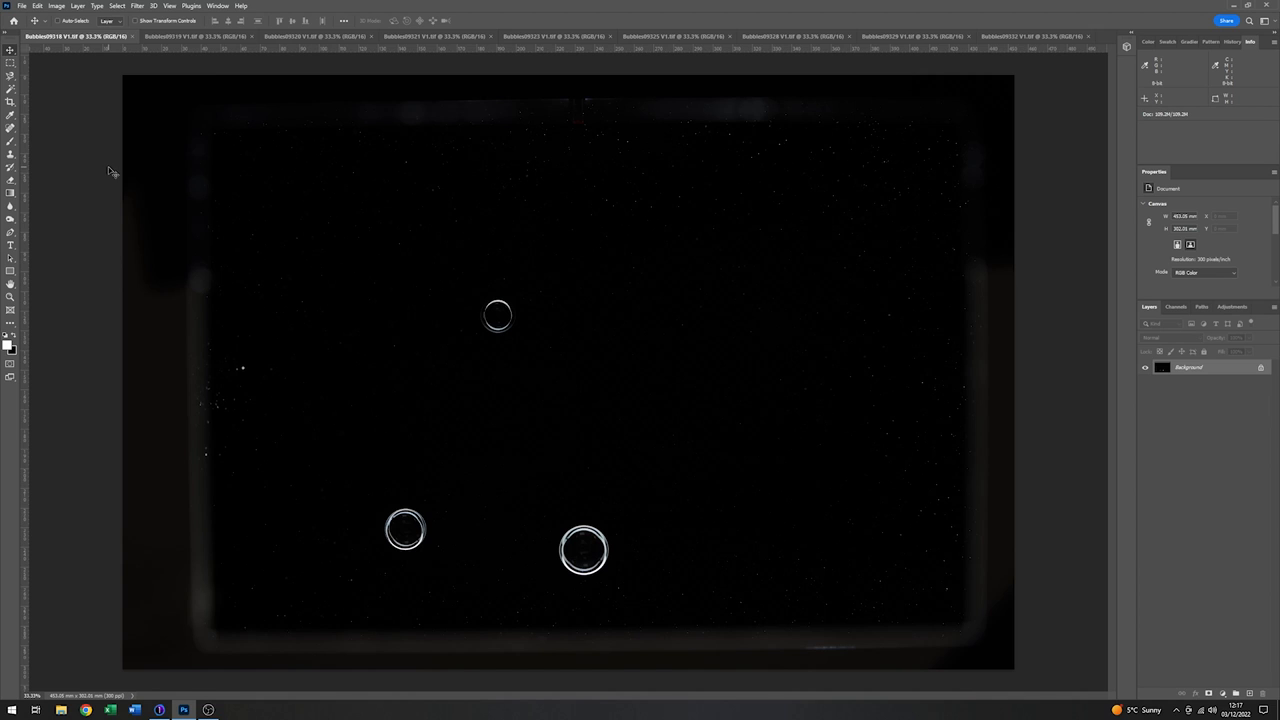
mouse_move(205, 46)
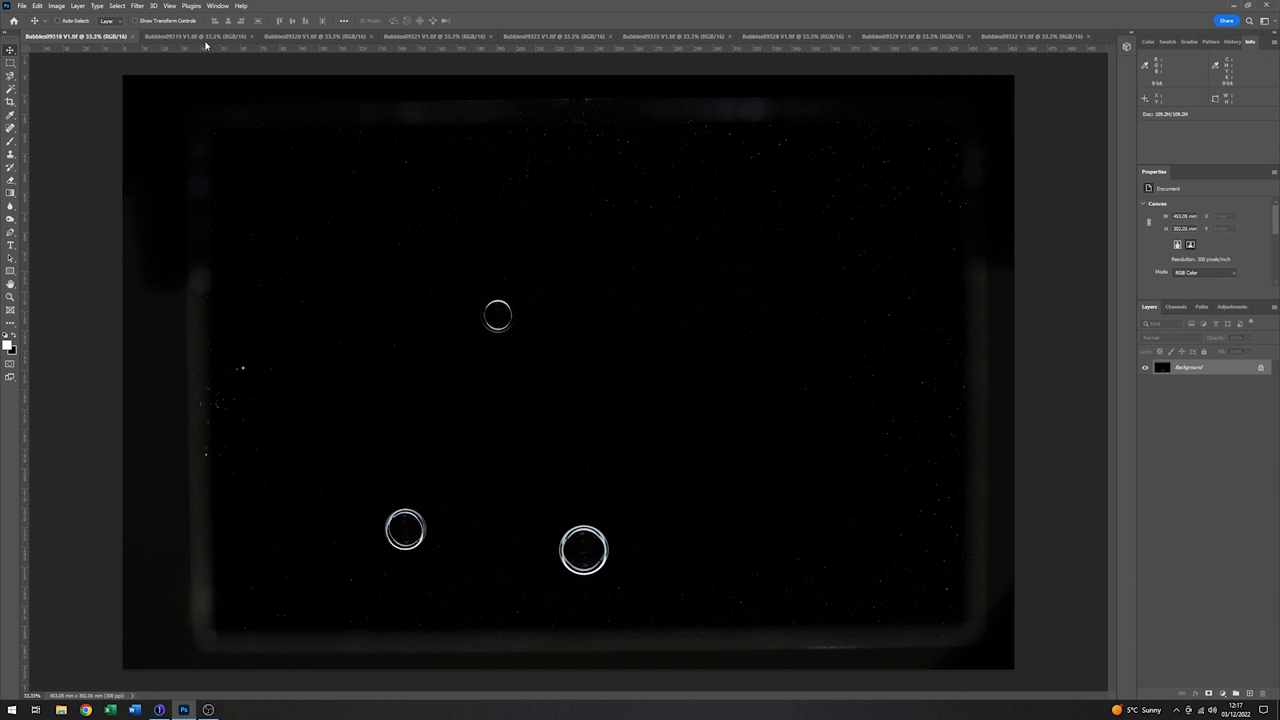
View each opened Bubbles image in turn, ending on the two-large-bubbles photo
left_click(195, 36)
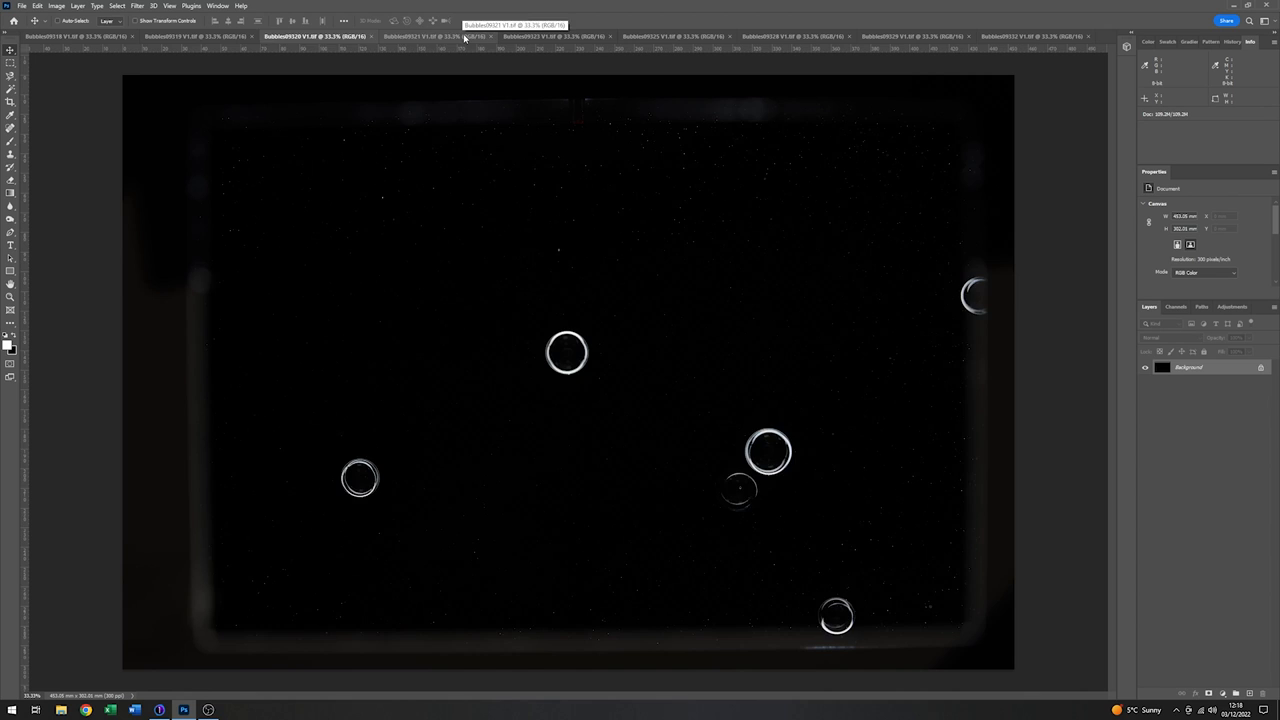
left_click(545, 36)
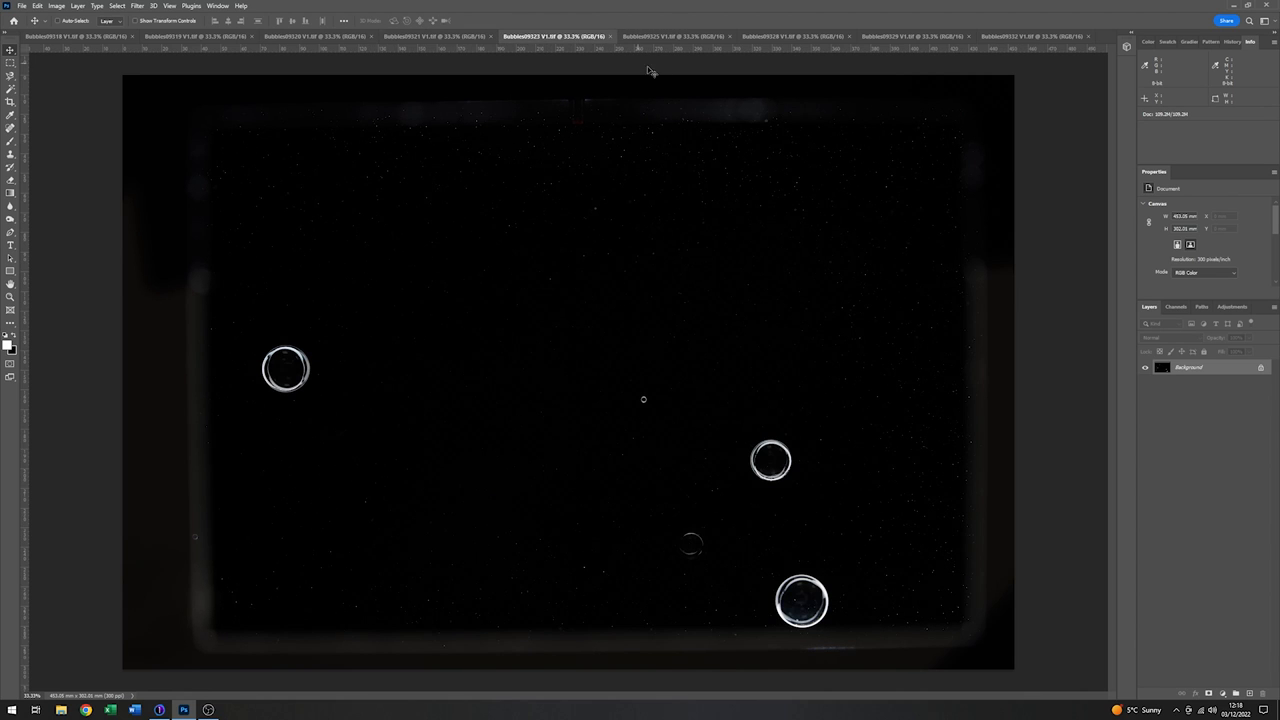
left_click(670, 36)
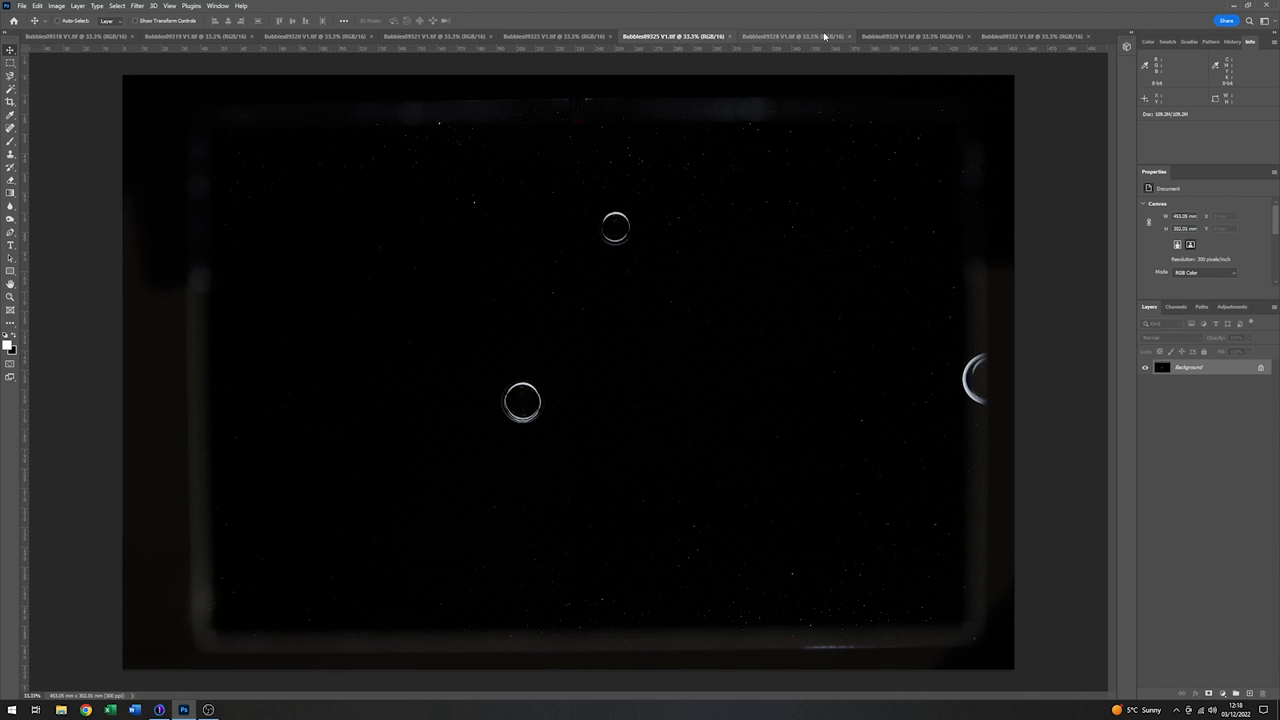
left_click(910, 36)
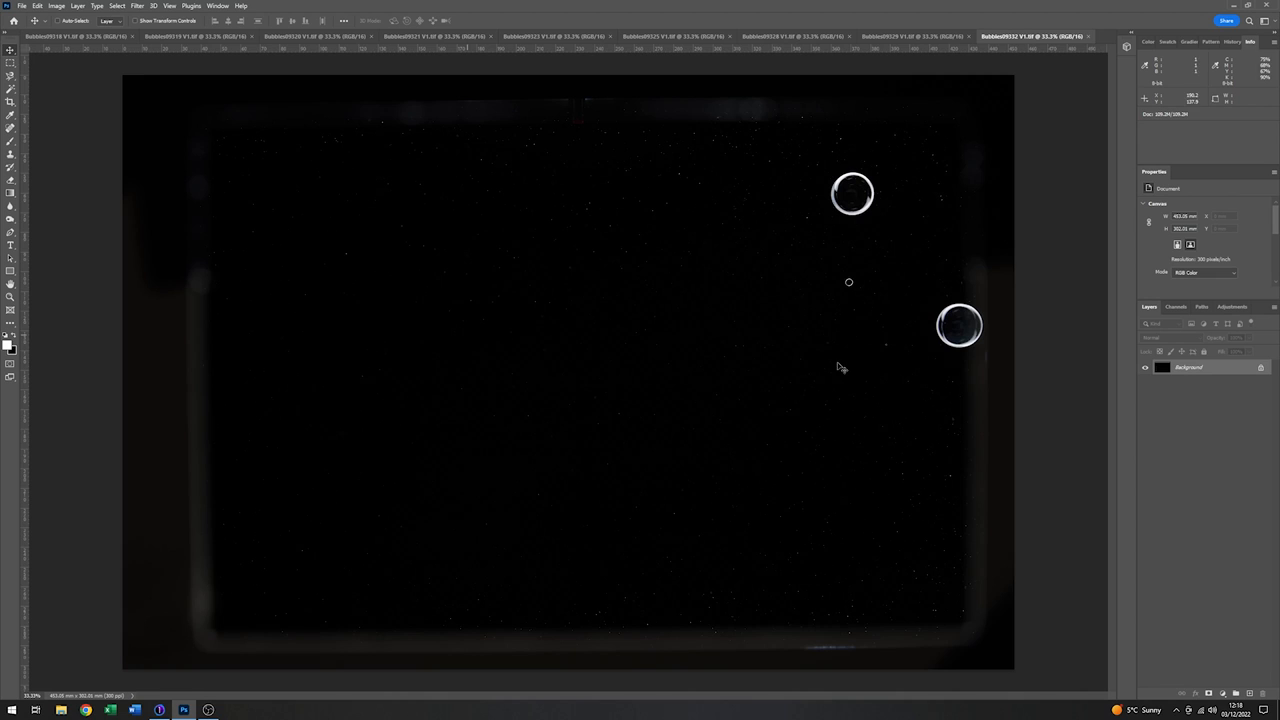
mouse_move(47, 90)
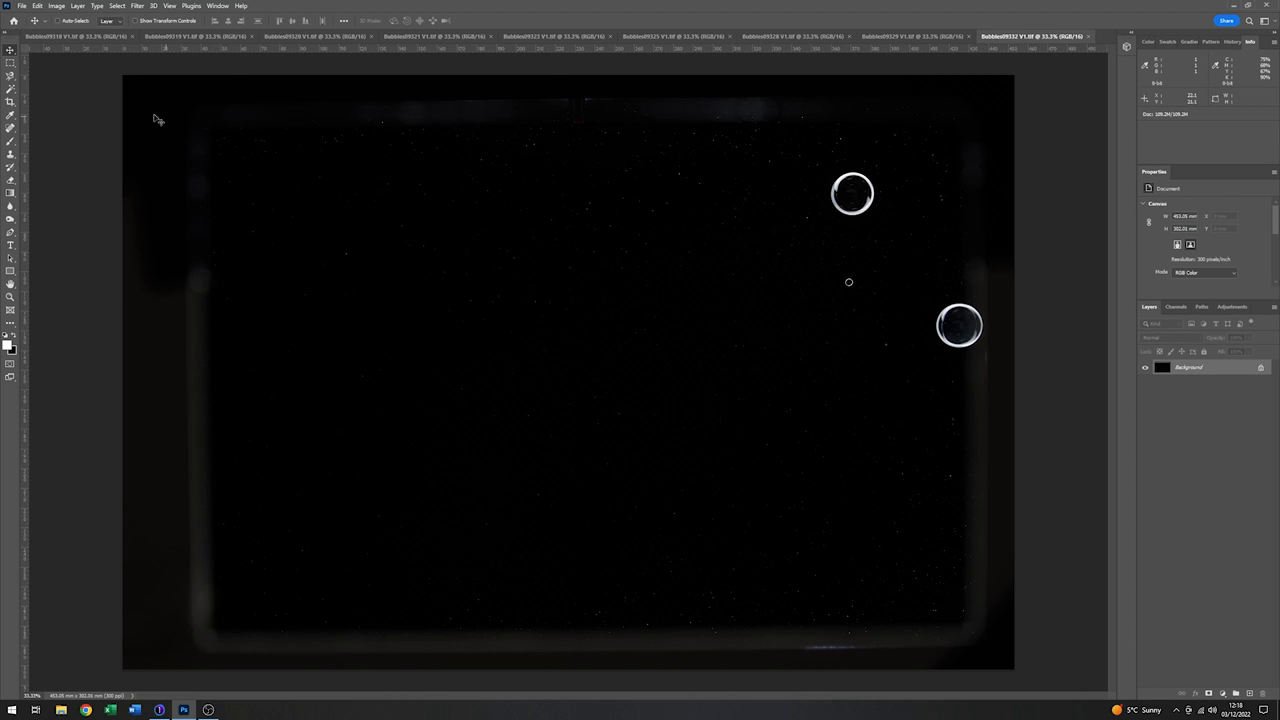
mouse_move(669, 157)
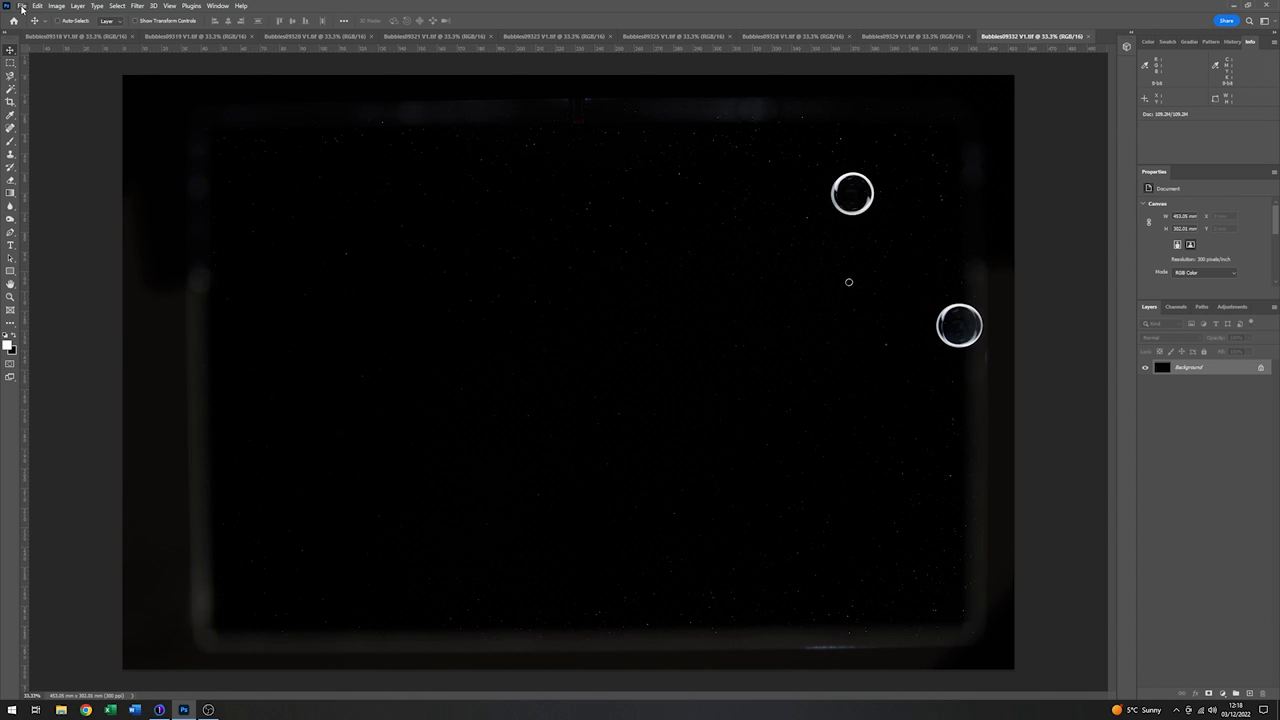
Load all open Bubbles photos into one stacked document via Load Files into Stack
left_click(22, 6)
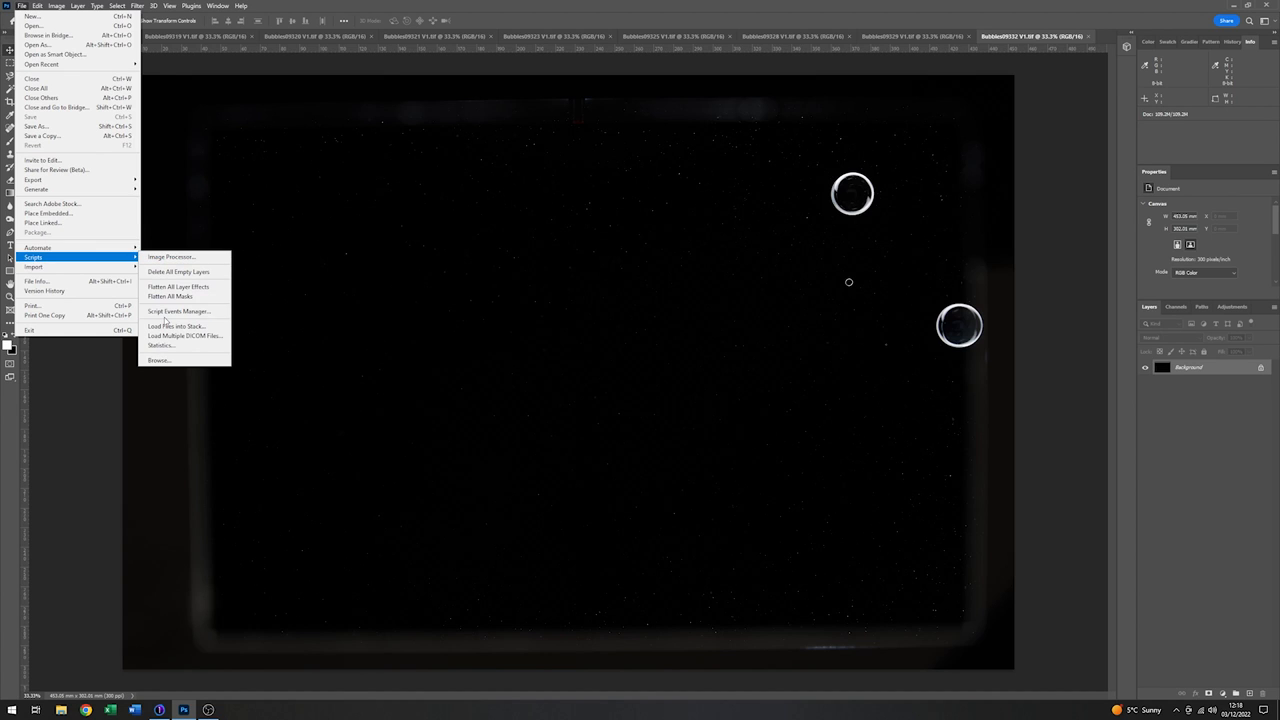
left_click(177, 325)
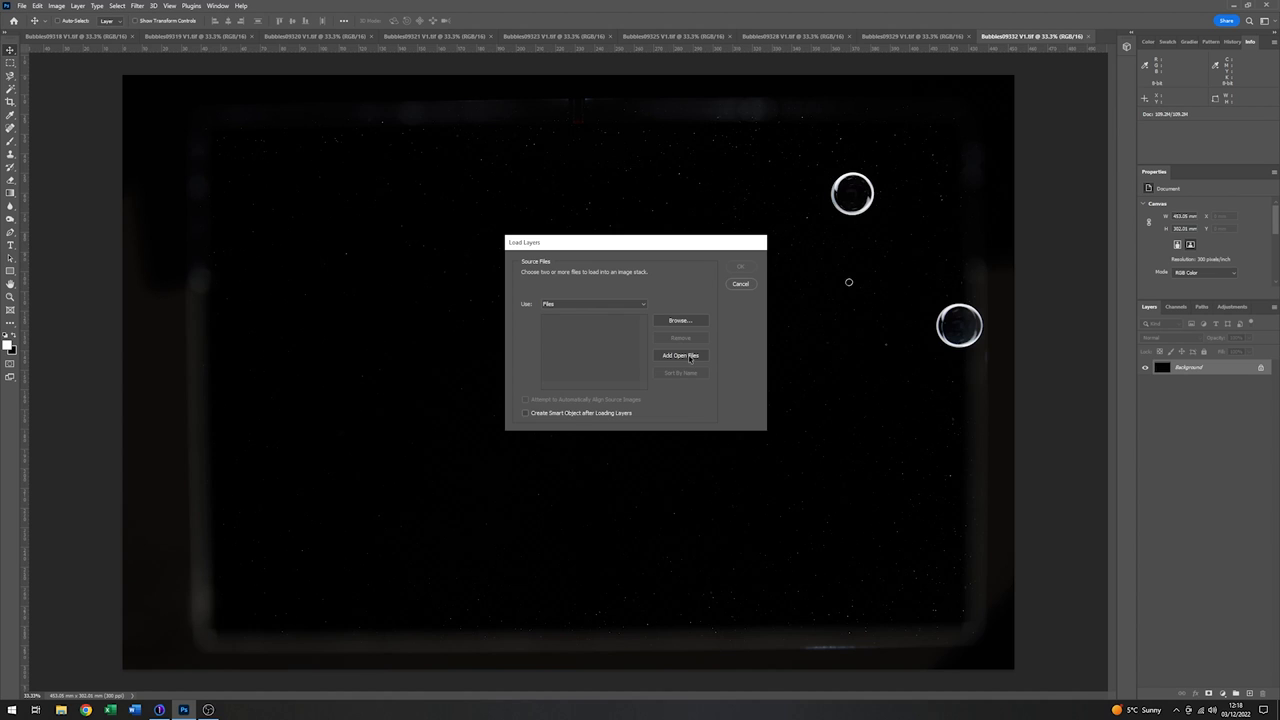
left_click(680, 355)
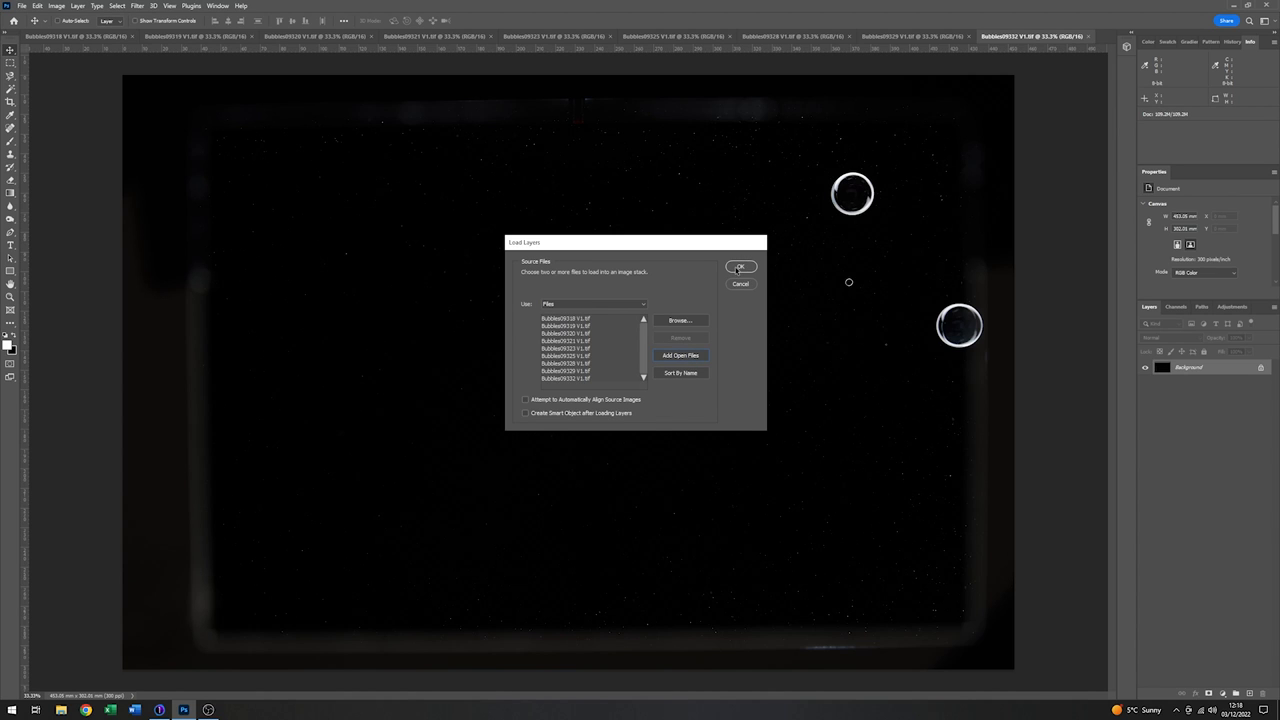
left_click(740, 267)
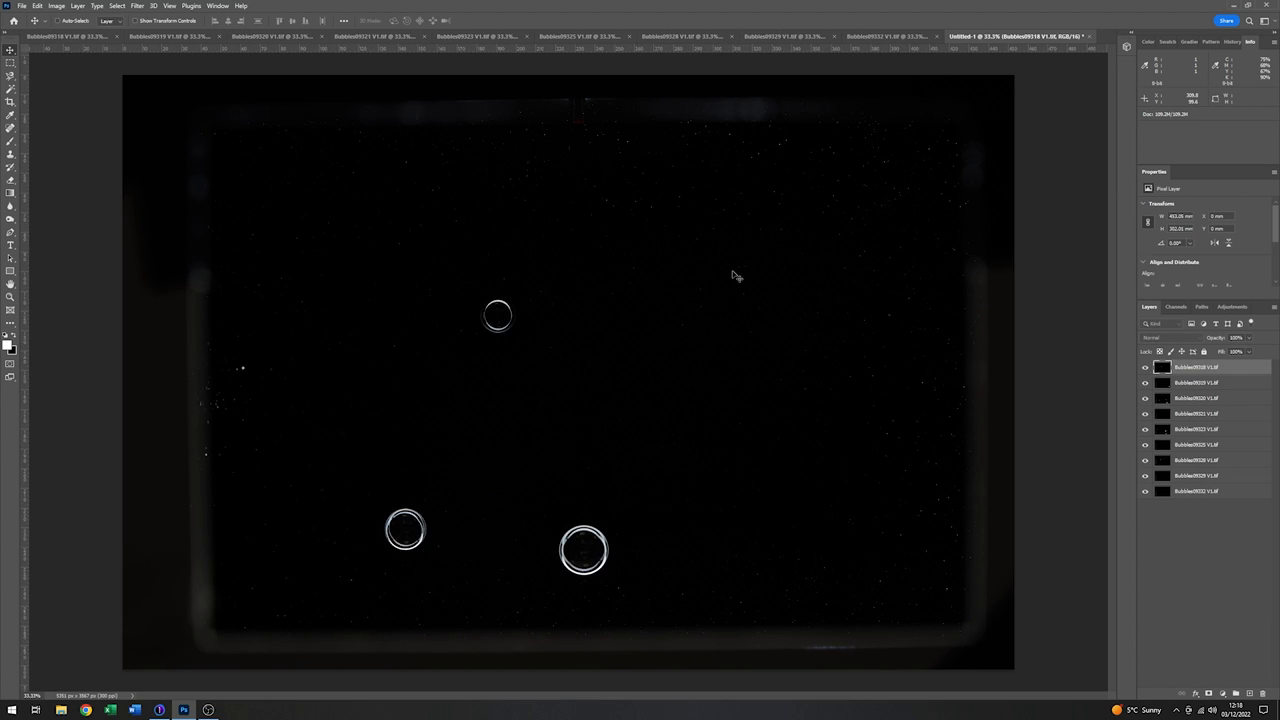
mouse_move(762, 297)
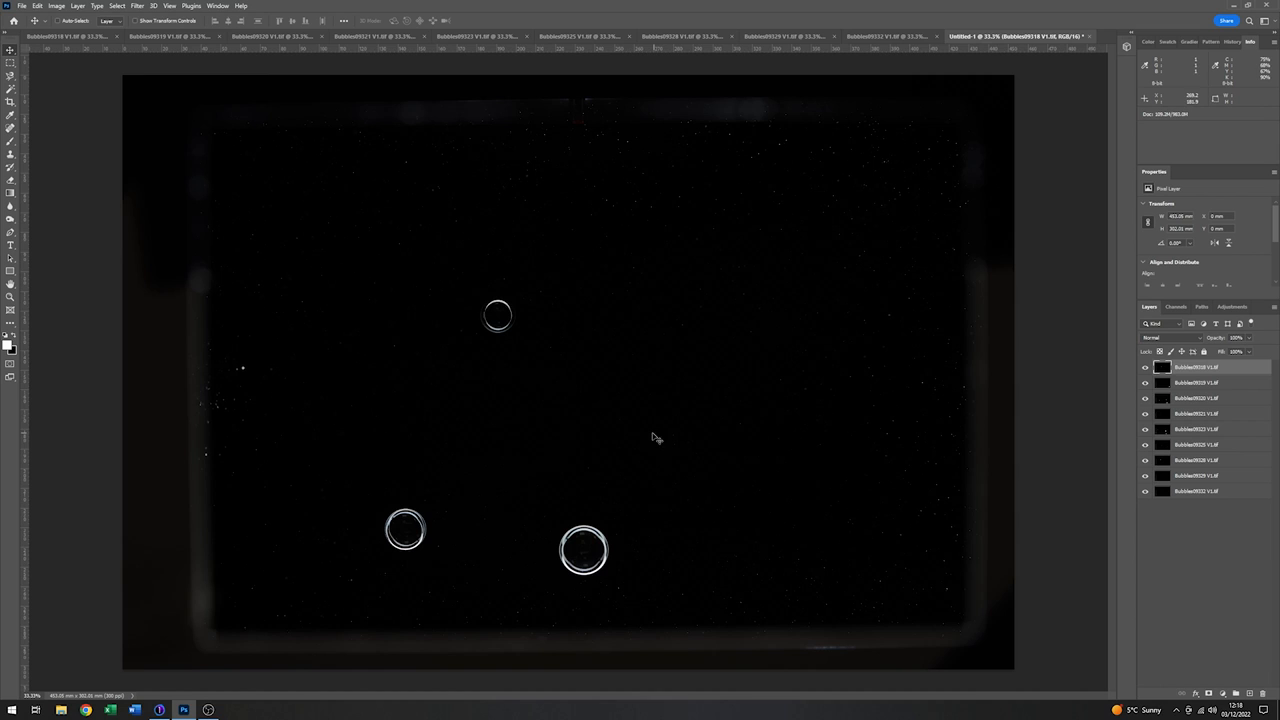
Select the stacked bubble layers together in the Layers panel
left_click(1145, 367)
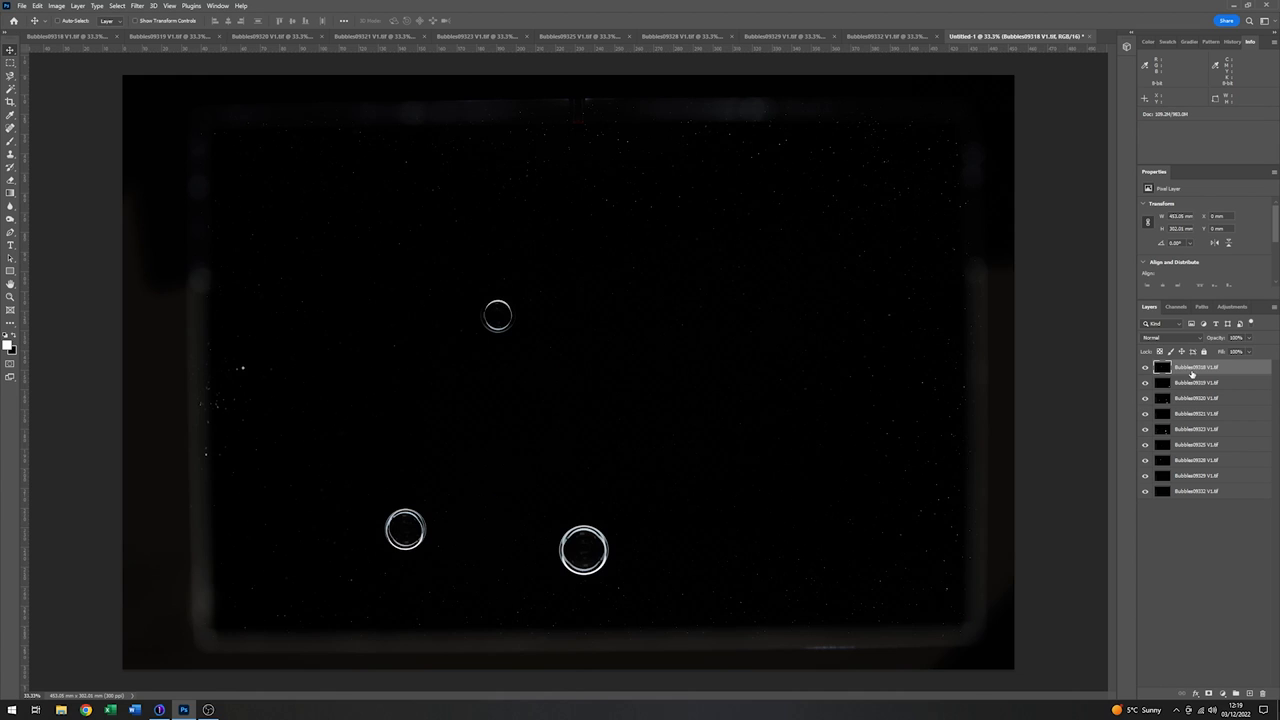
mouse_move(1233, 372)
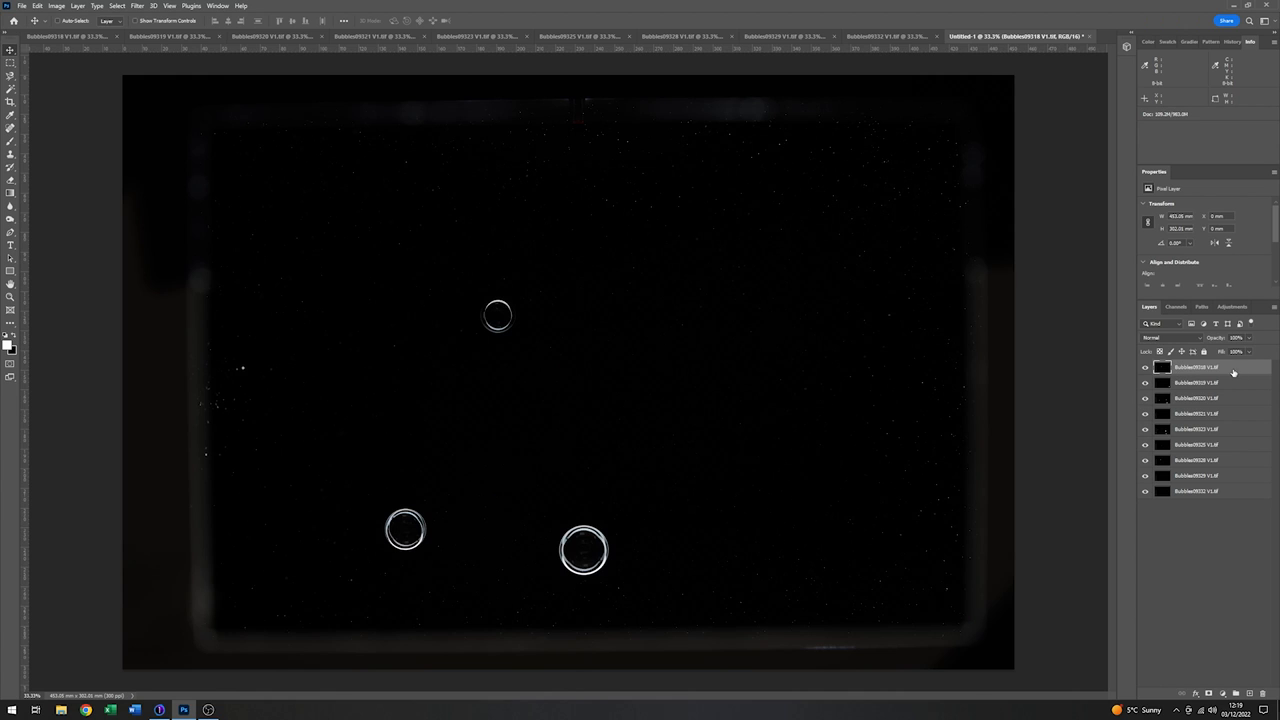
mouse_move(1233, 478)
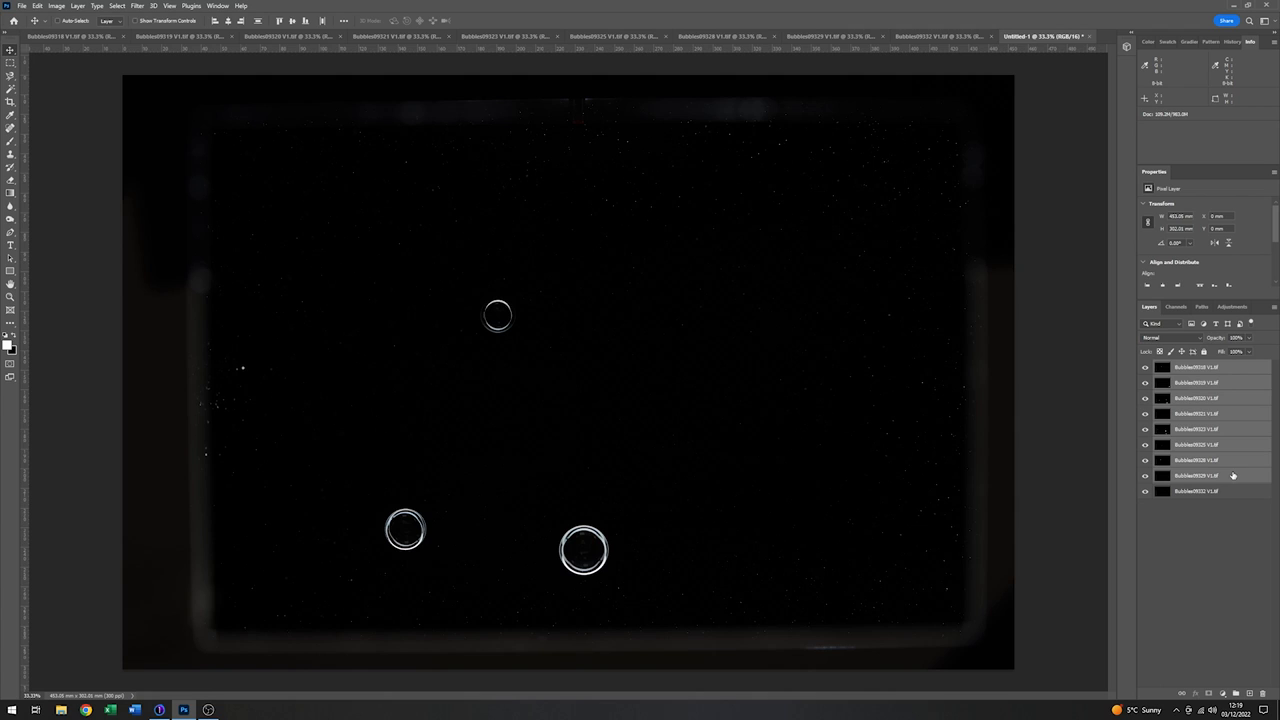
mouse_move(1230, 476)
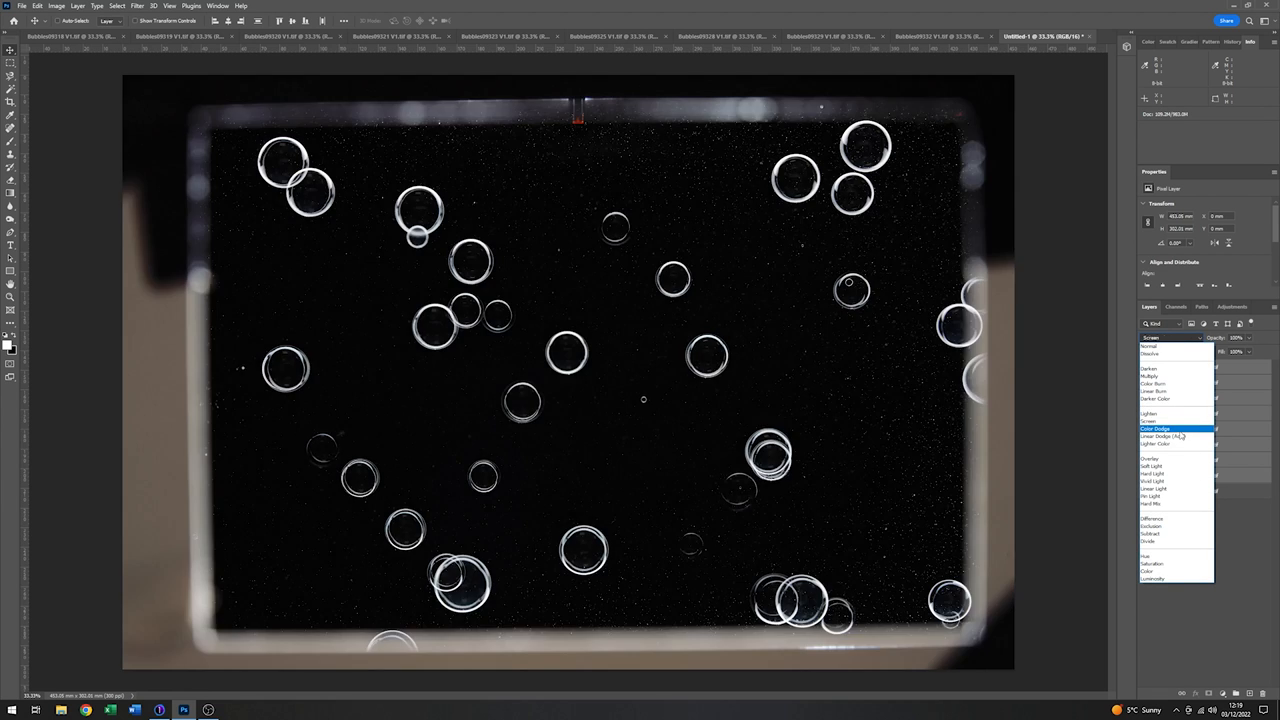
Set the blend mode of all Bubbles layers to Lighter Color
left_click(1157, 444)
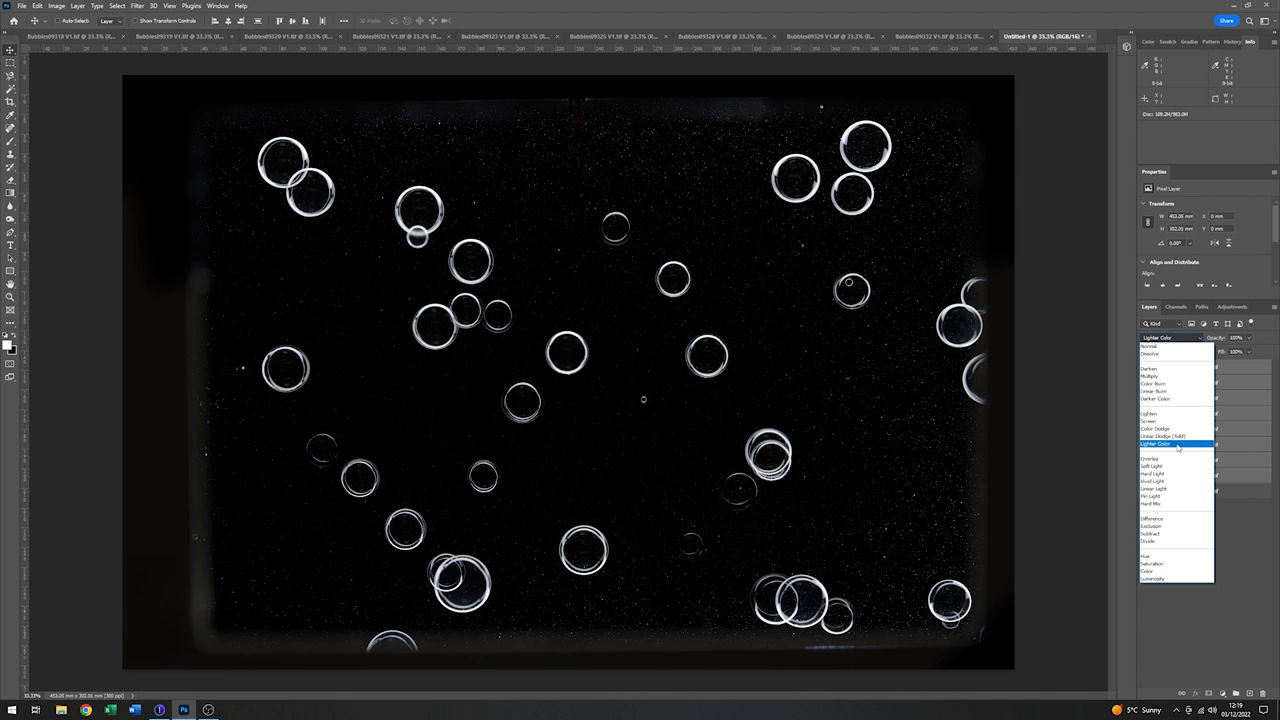
left_click(1176, 414)
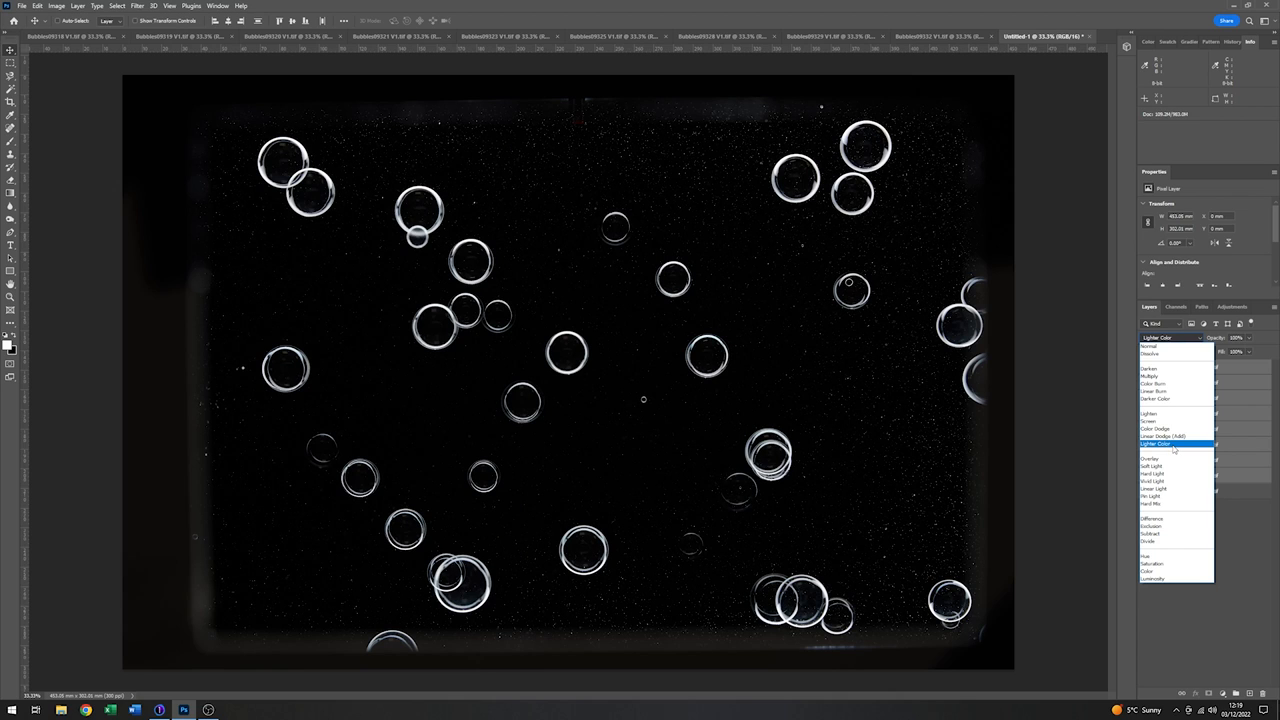
left_click(1156, 444)
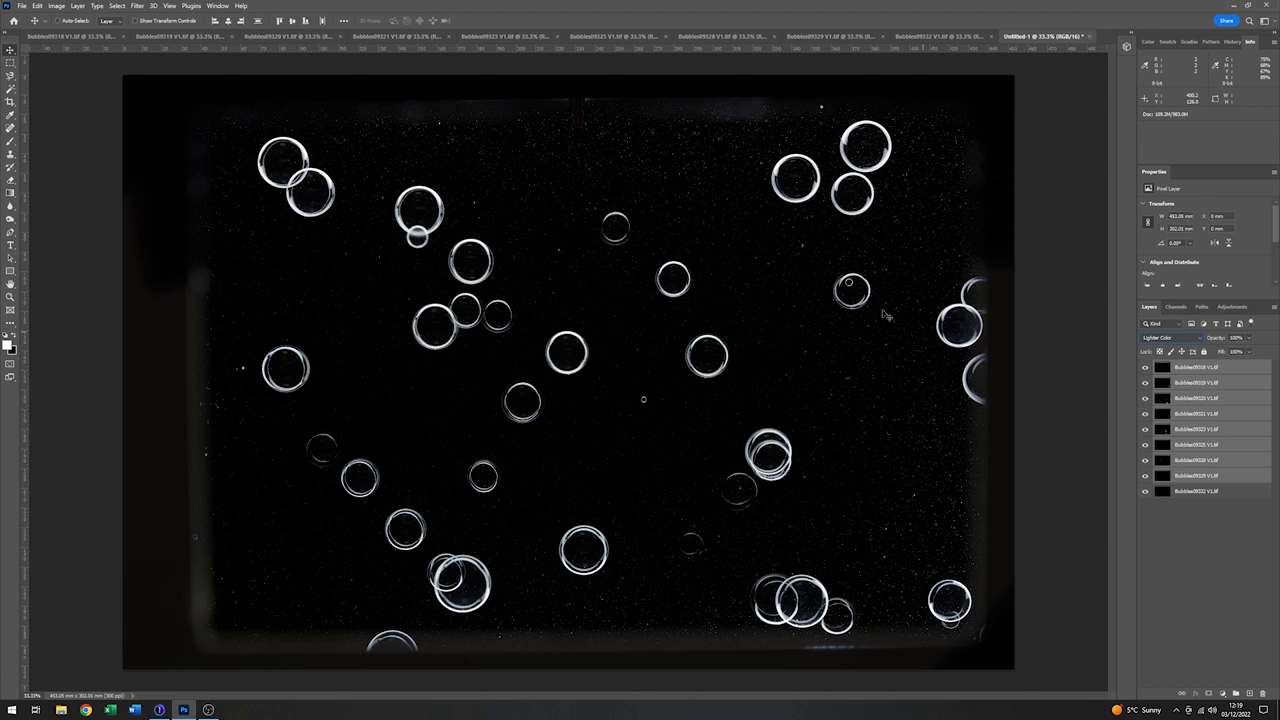
mouse_move(996, 495)
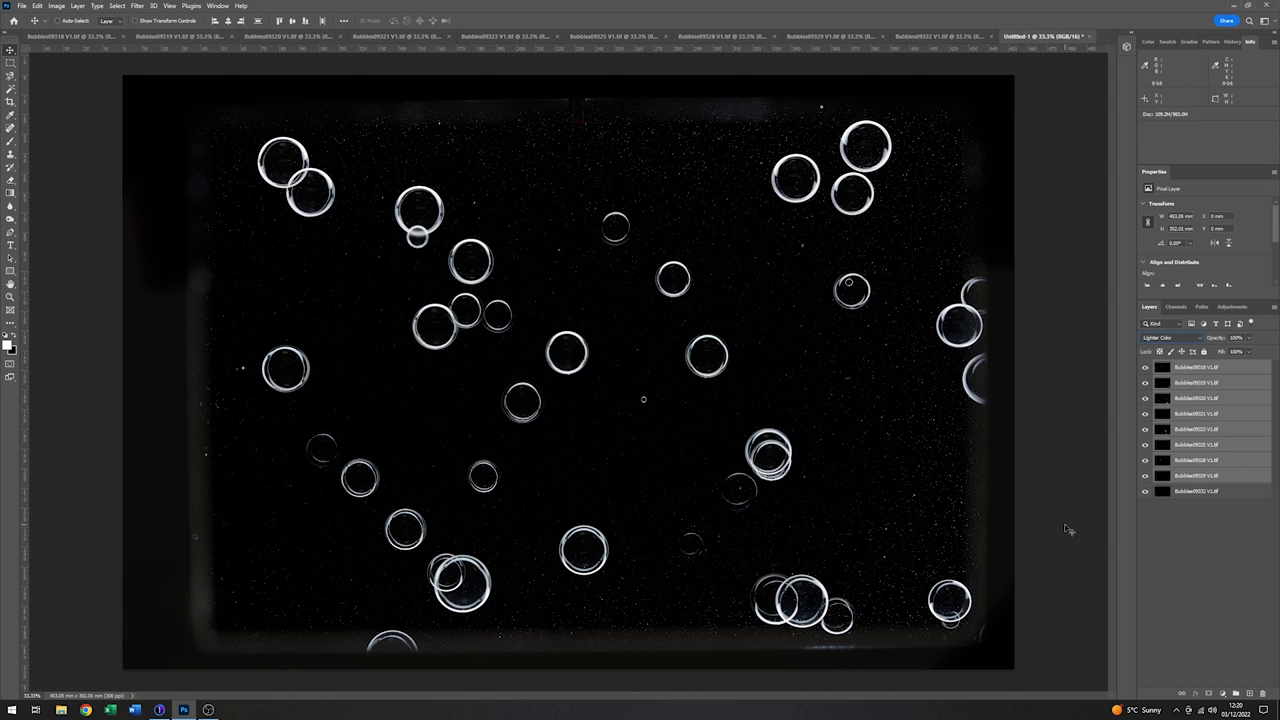
mouse_move(1013, 516)
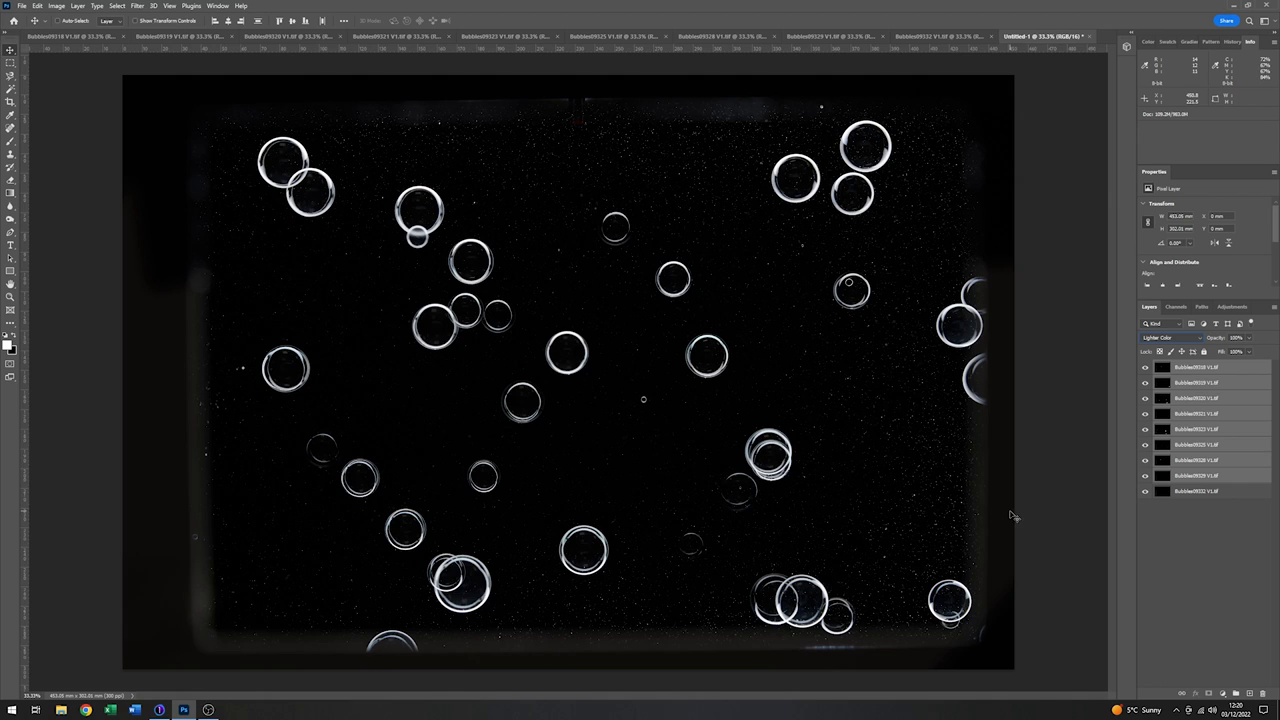
mouse_move(791, 408)
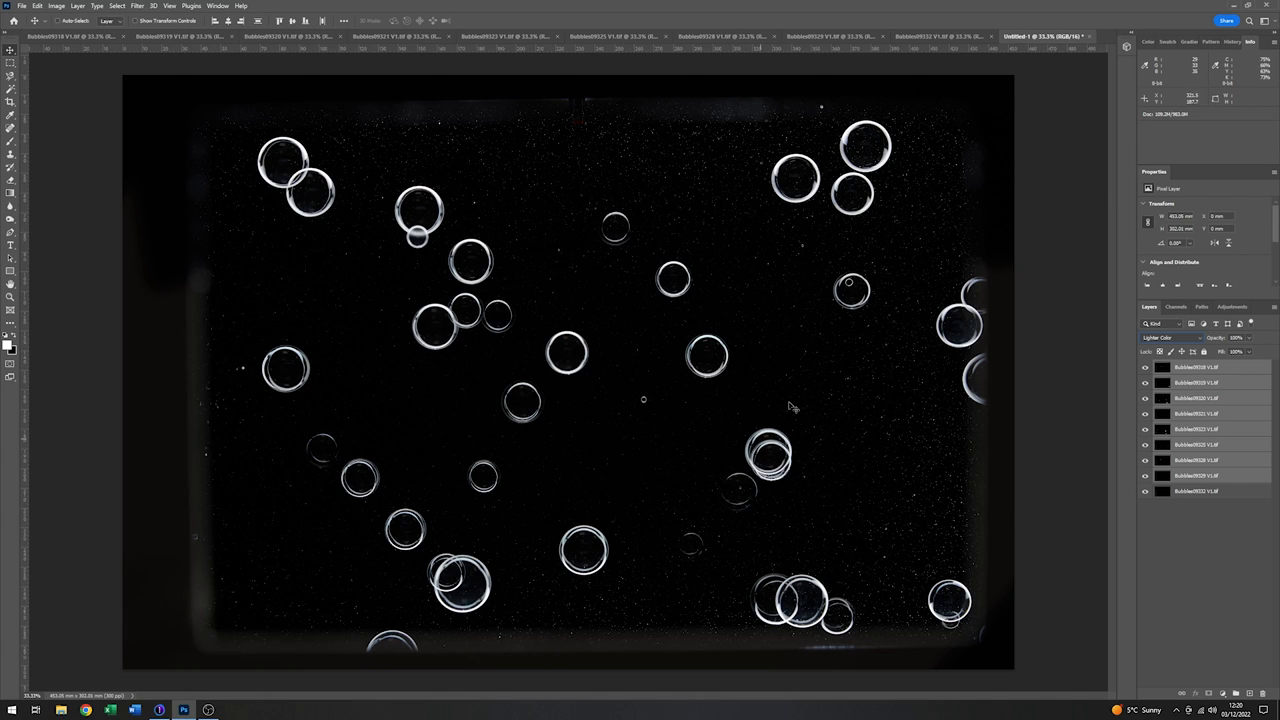
mouse_move(841, 246)
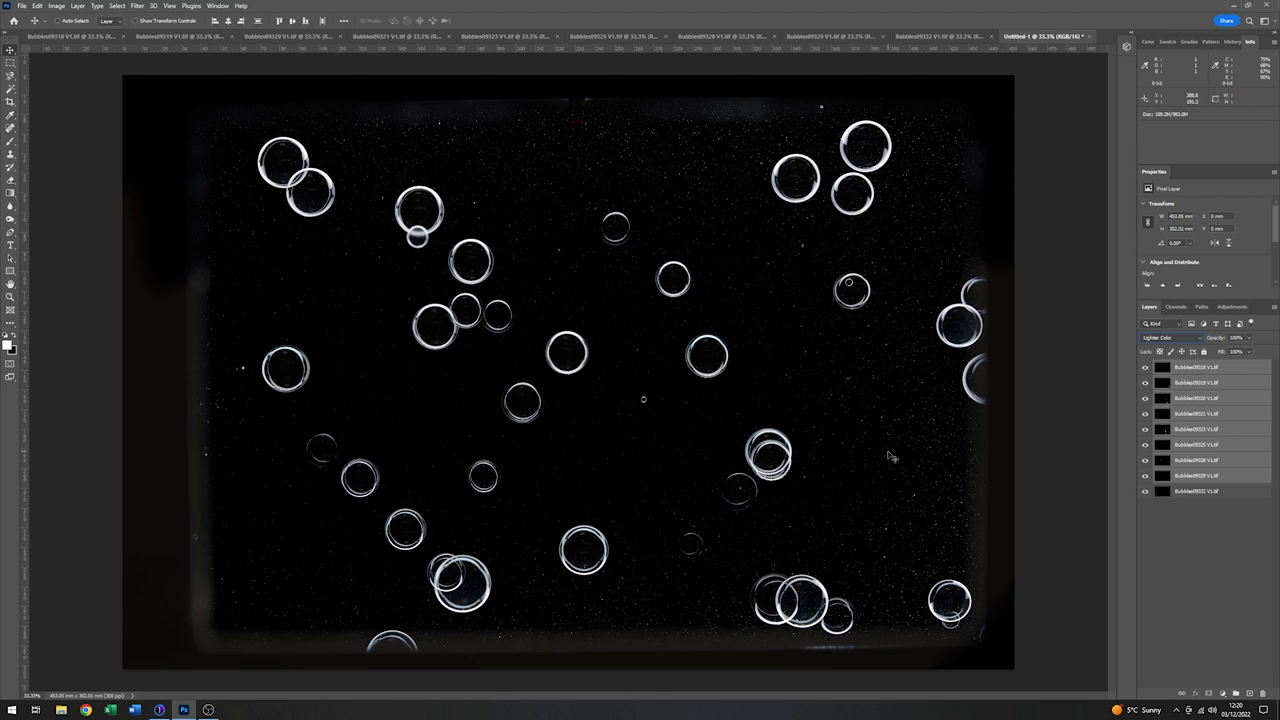
mouse_move(865, 442)
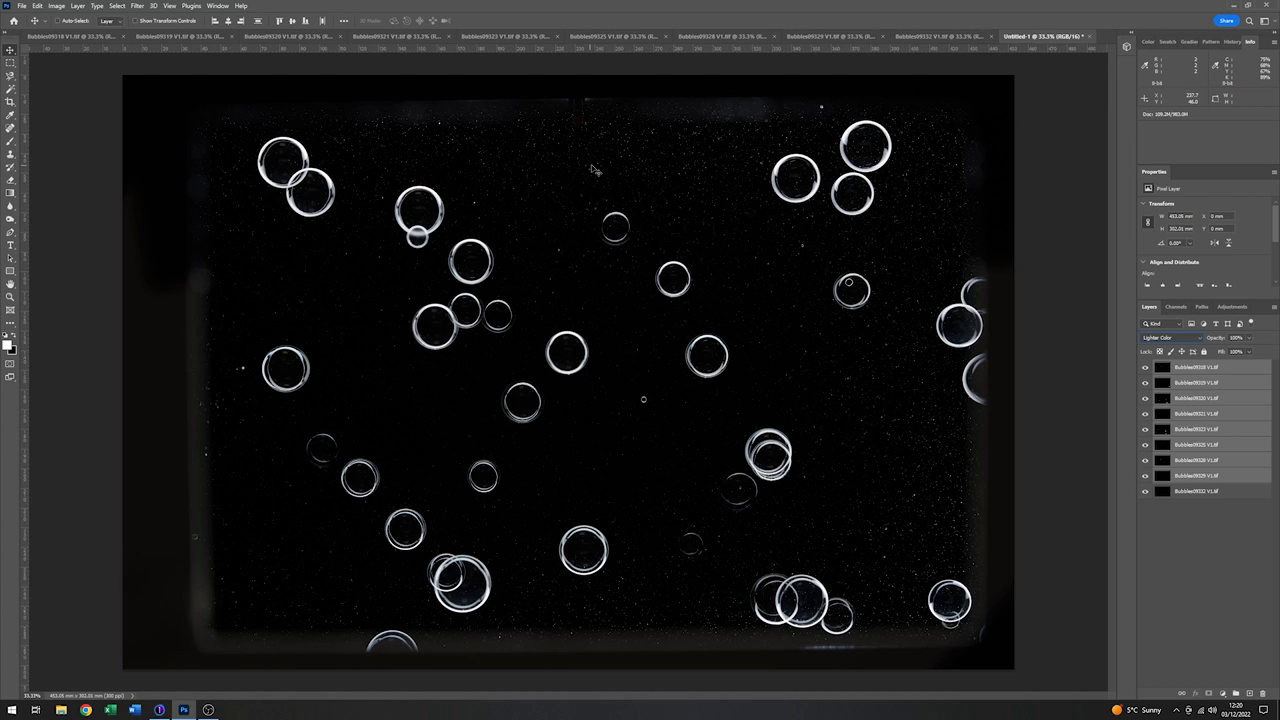
mouse_move(830, 240)
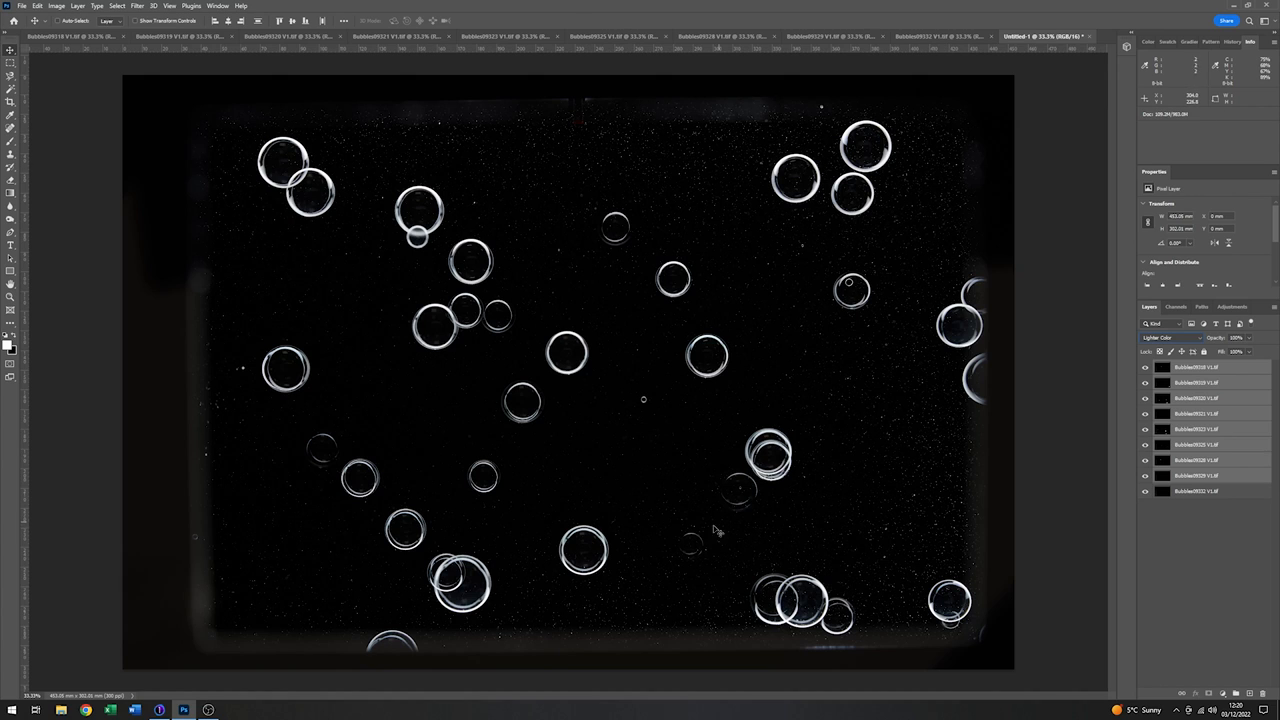
mouse_move(857, 384)
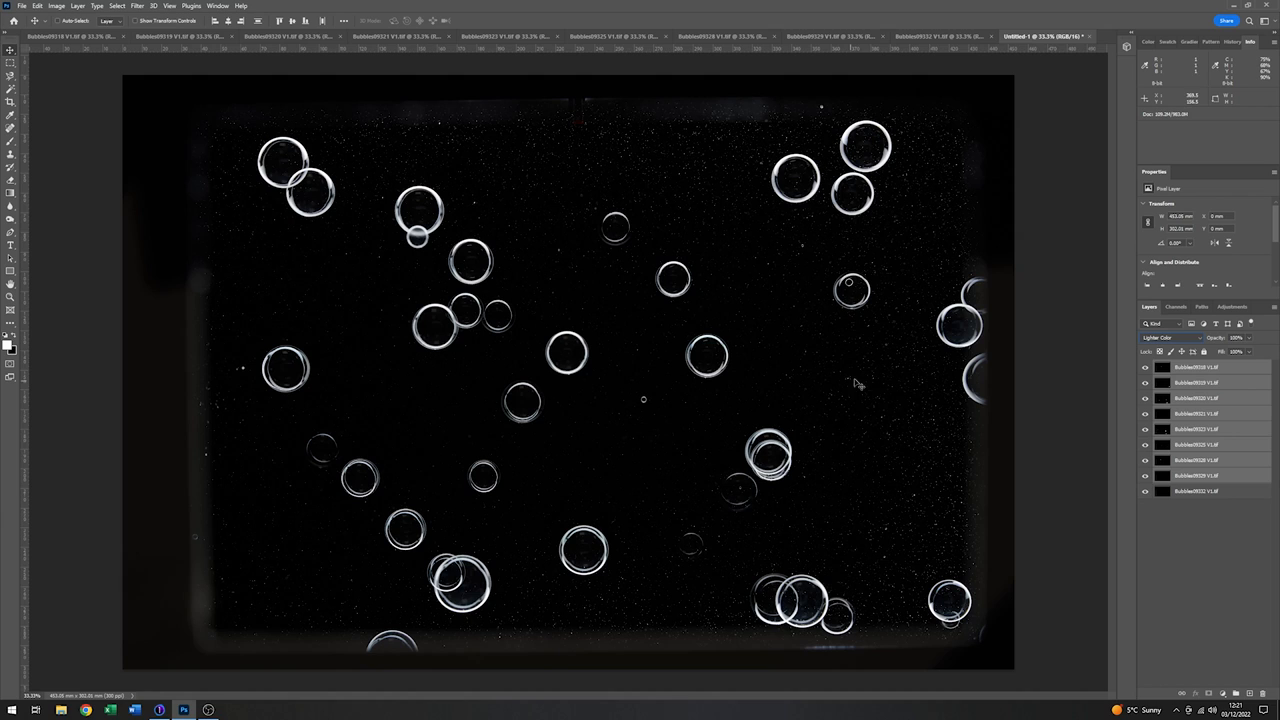
mouse_move(864, 421)
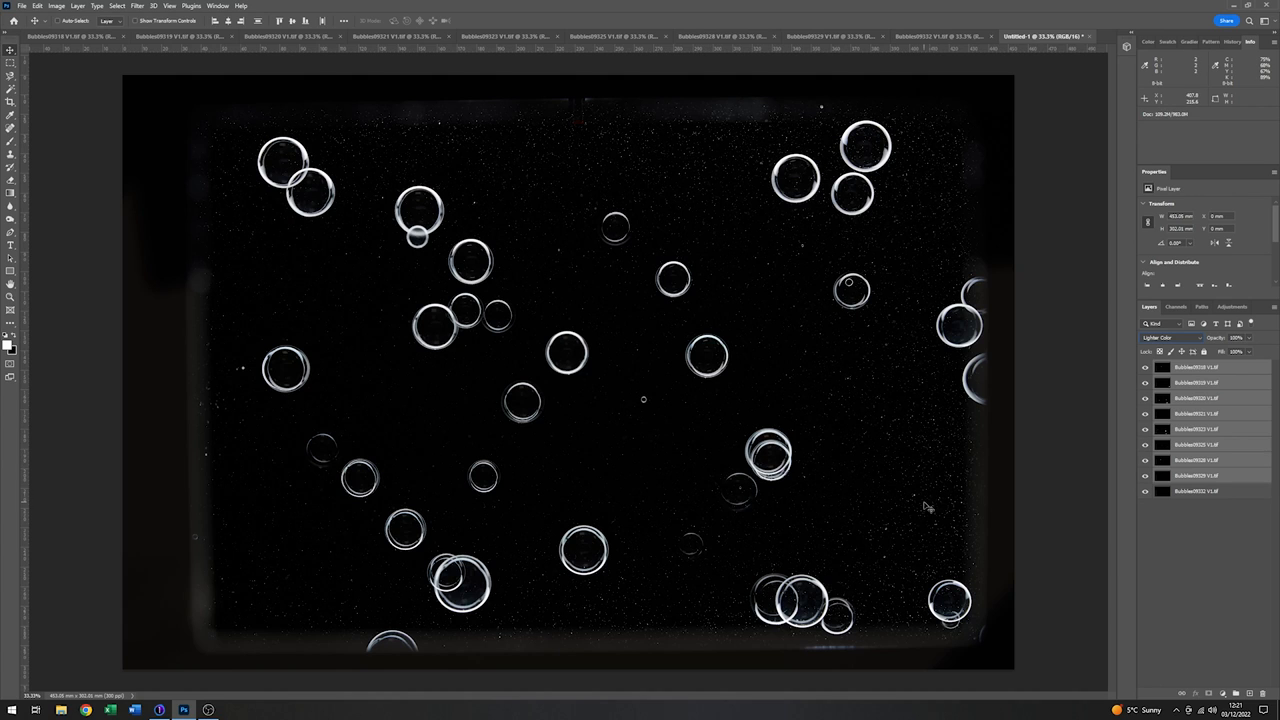
mouse_move(930, 203)
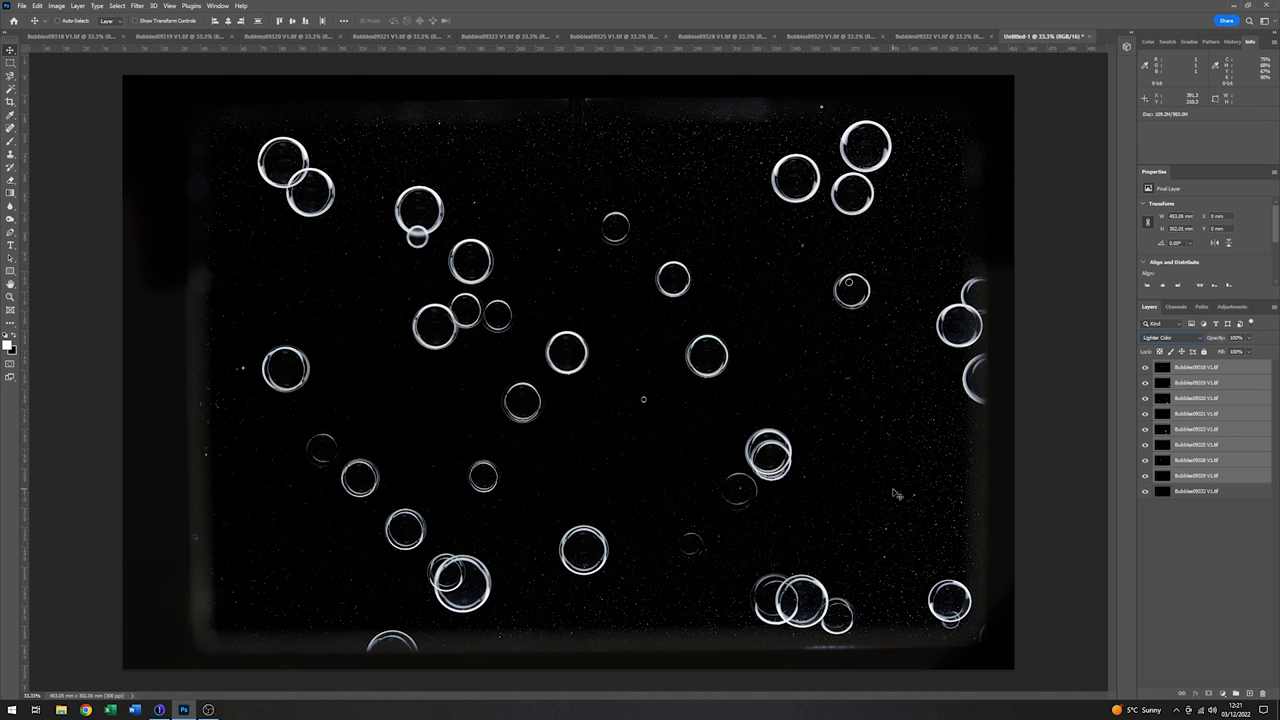
mouse_move(878, 491)
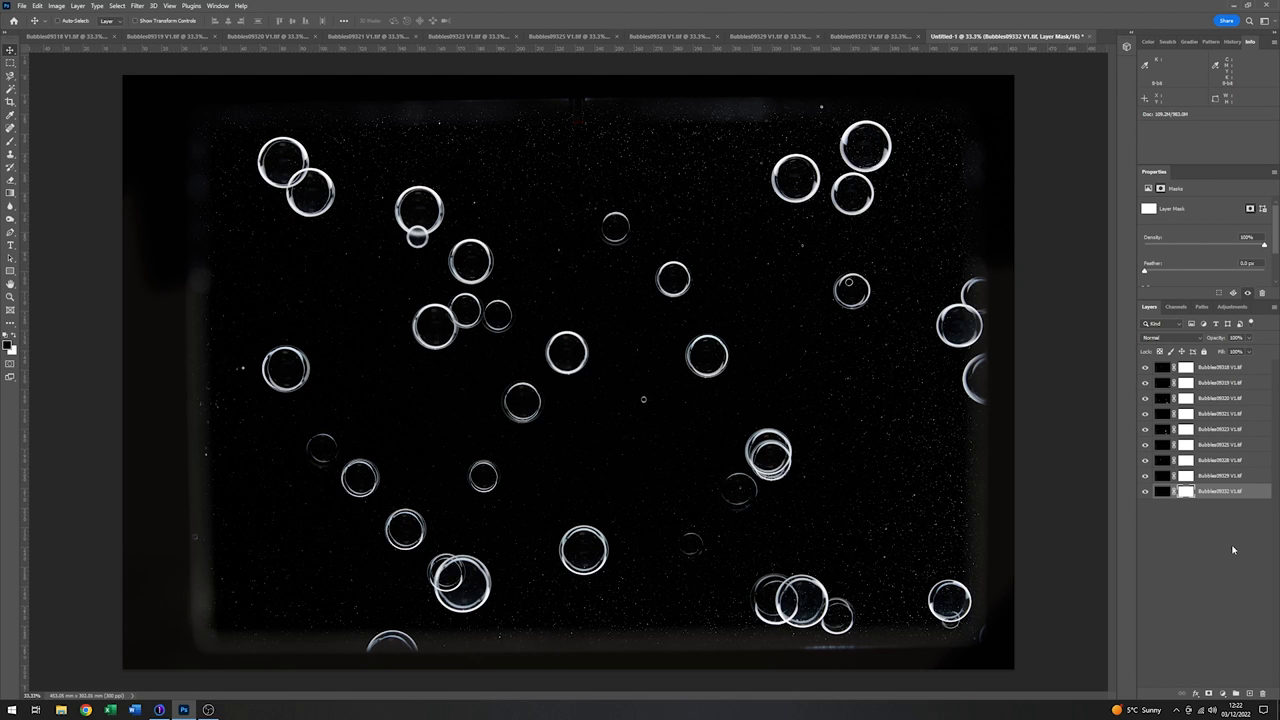
mouse_move(1268, 639)
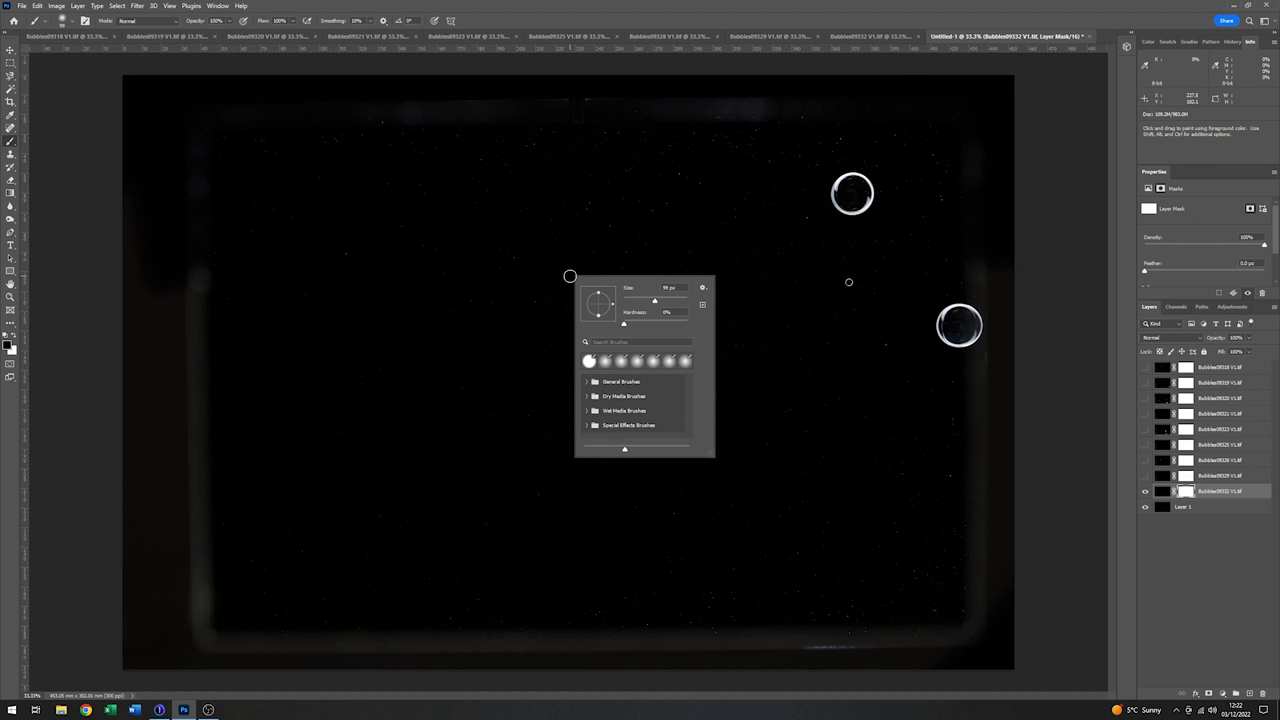
Set the mask brush to about 432 px with roughly 70% hardness
left_click_drag(655, 301, 676, 301)
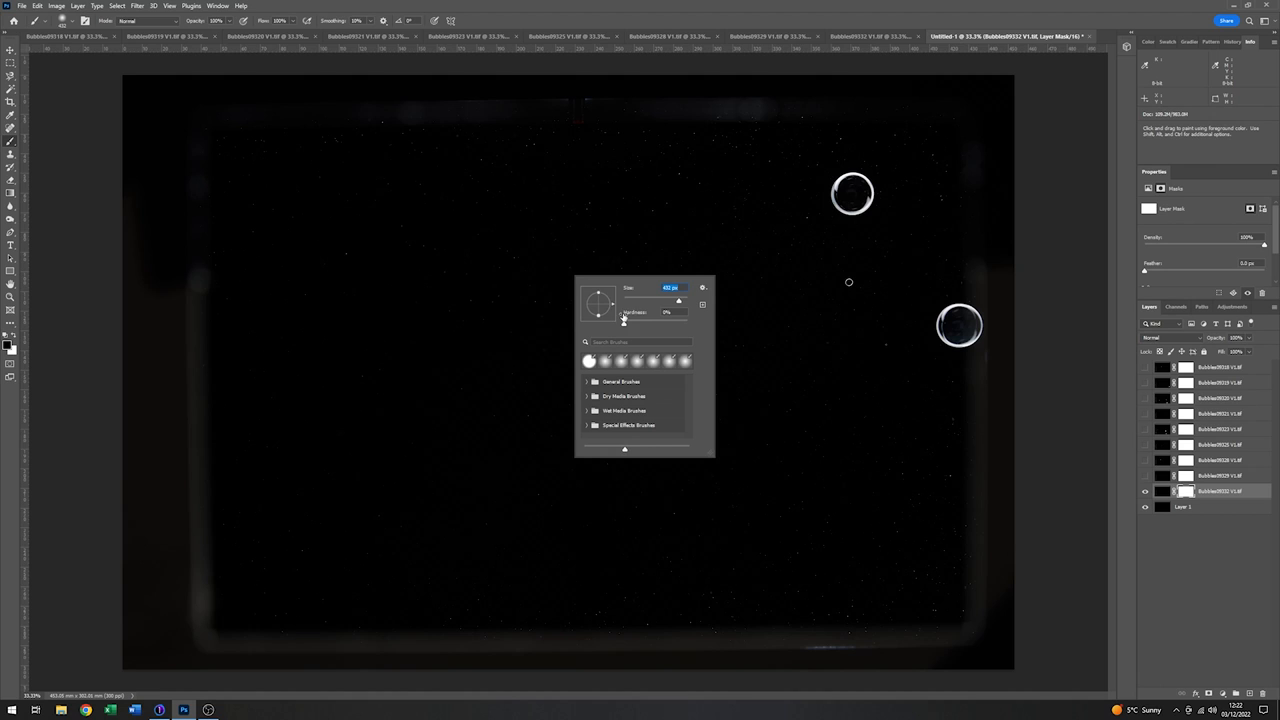
left_click_drag(624, 318, 662, 325)
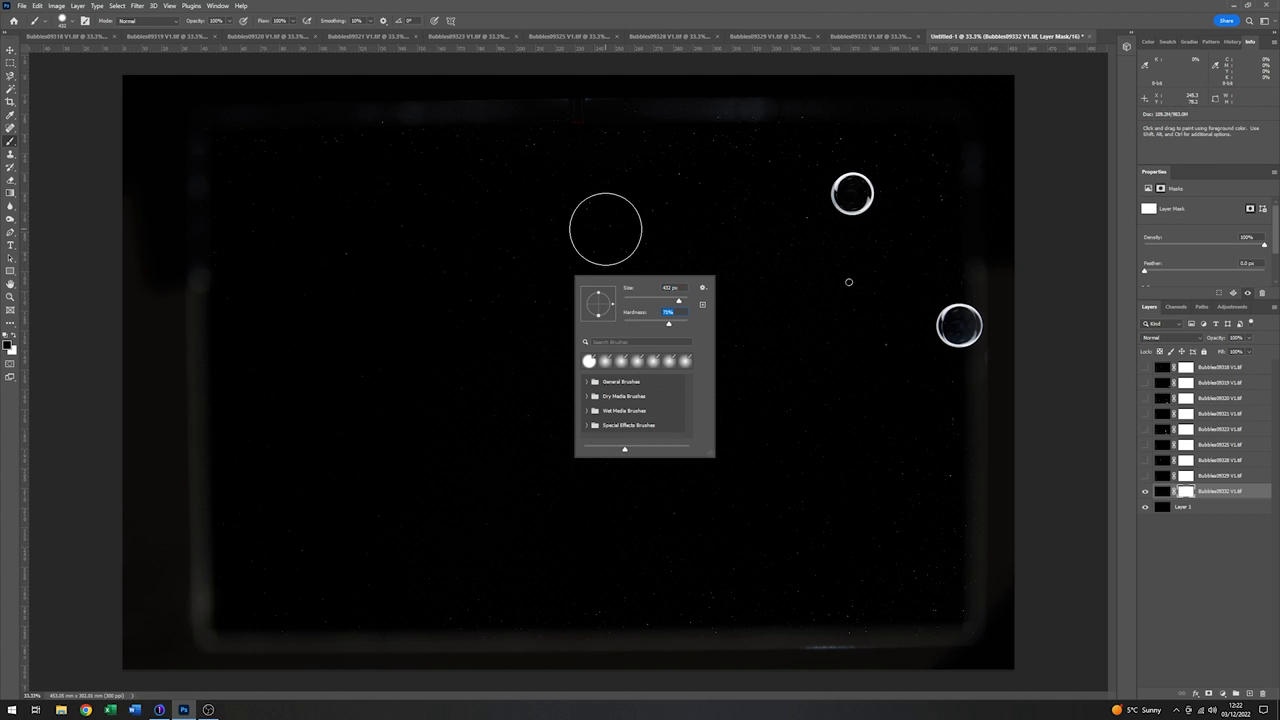
mouse_move(530, 180)
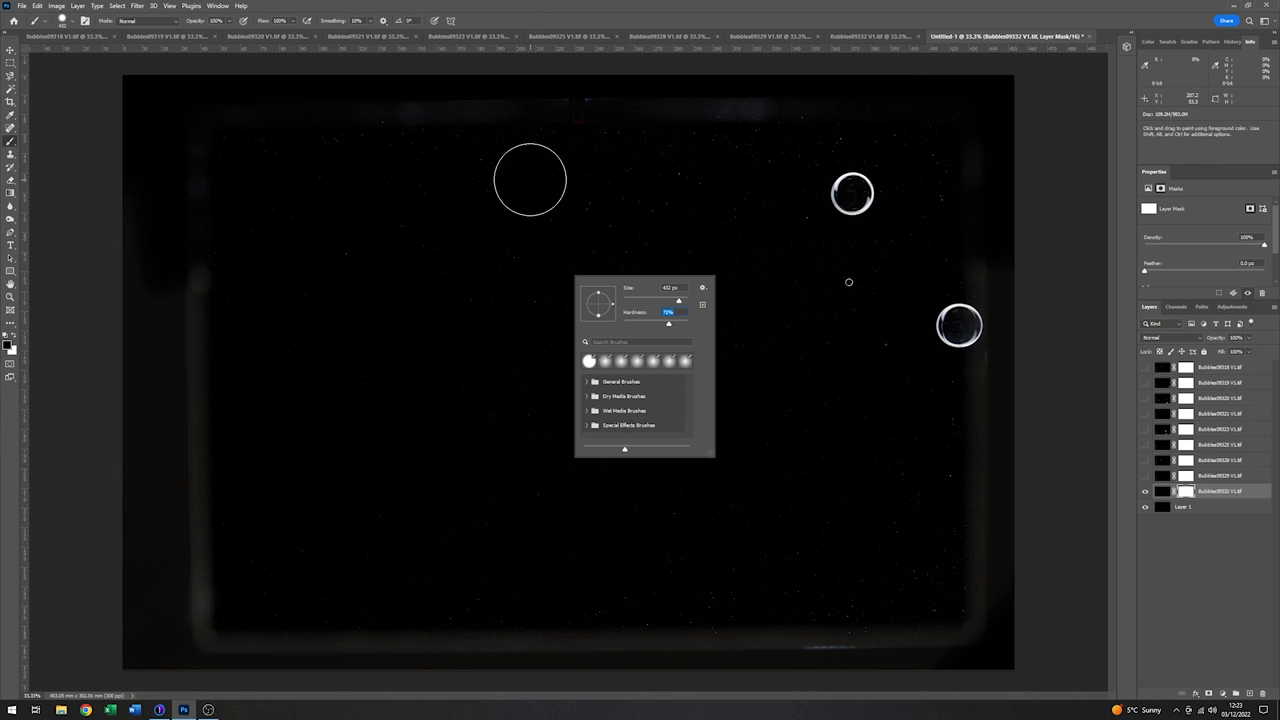
mouse_move(695, 183)
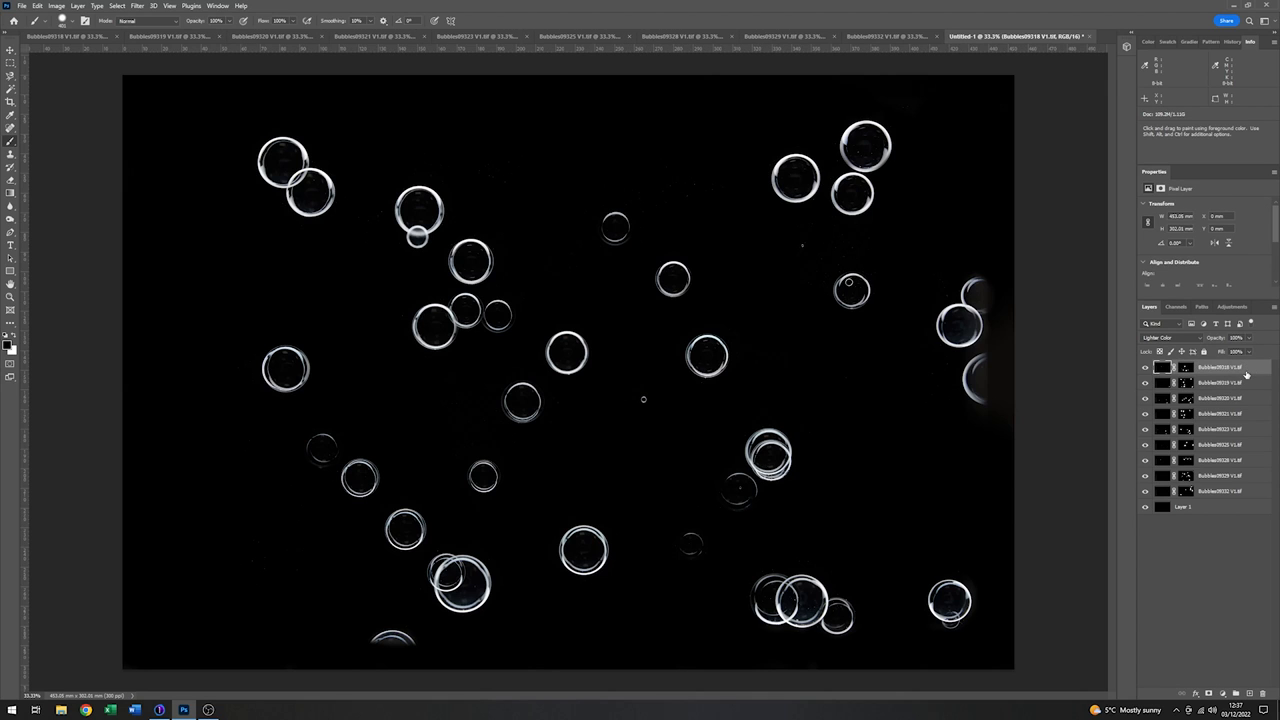
Add a Hue/Saturation adjustment and push Saturation to about +100
left_click(1232, 307)
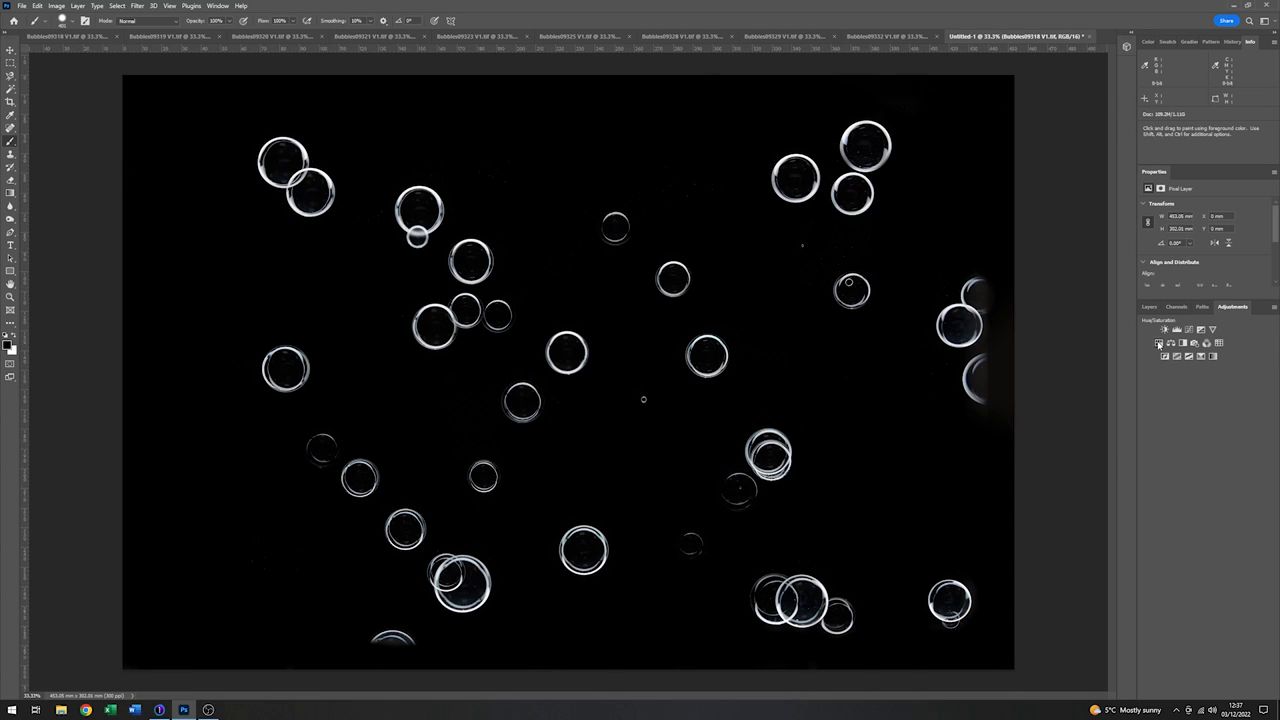
left_click(1159, 344)
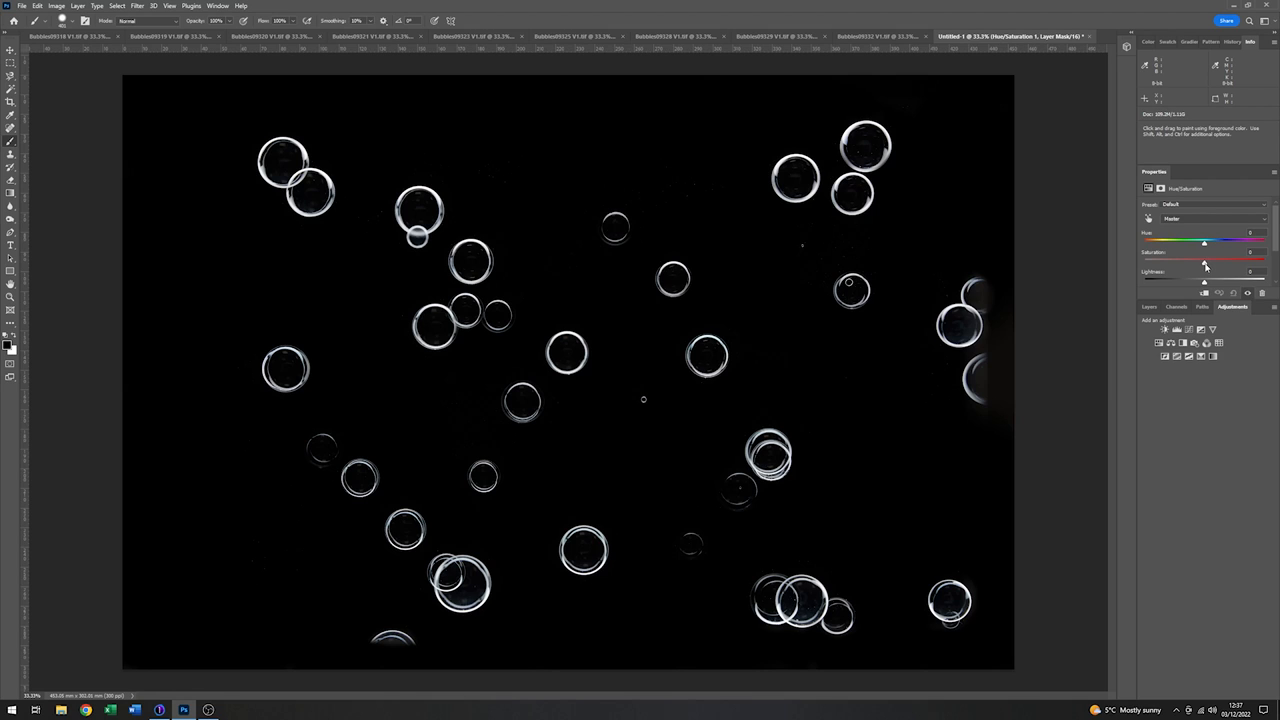
left_click_drag(1205, 261, 1225, 261)
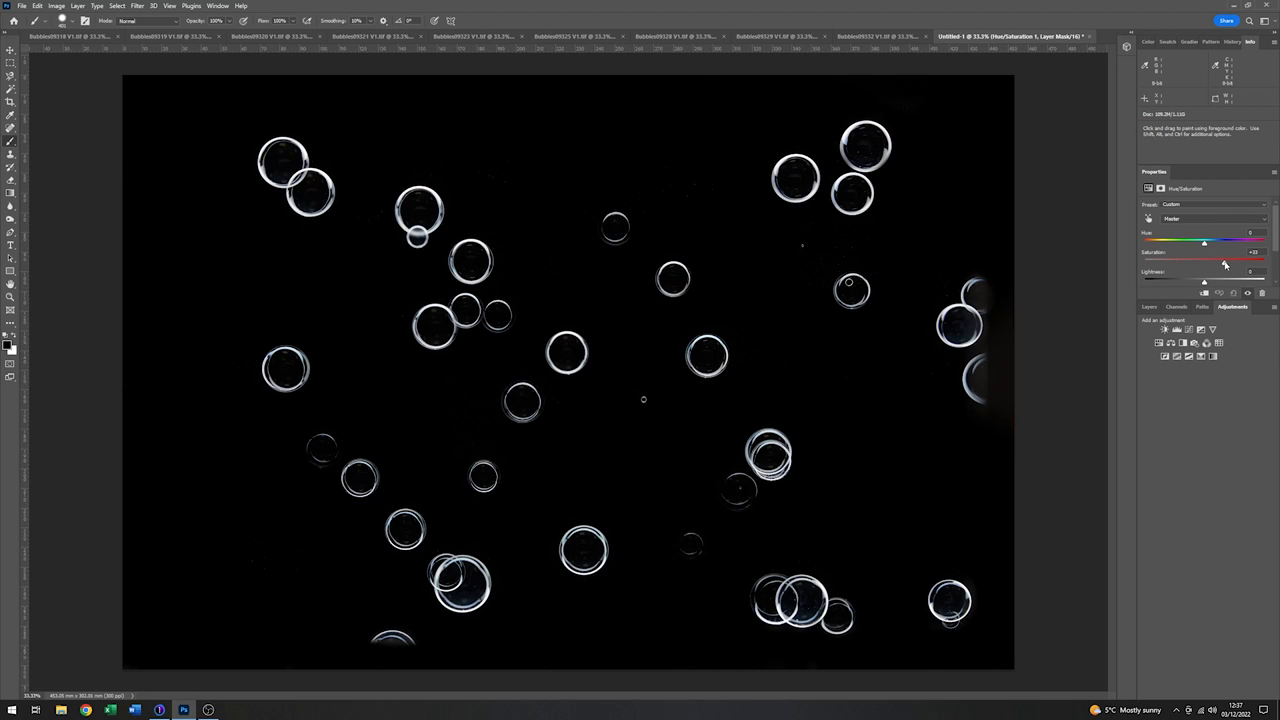
left_click_drag(1204, 260, 1235, 260)
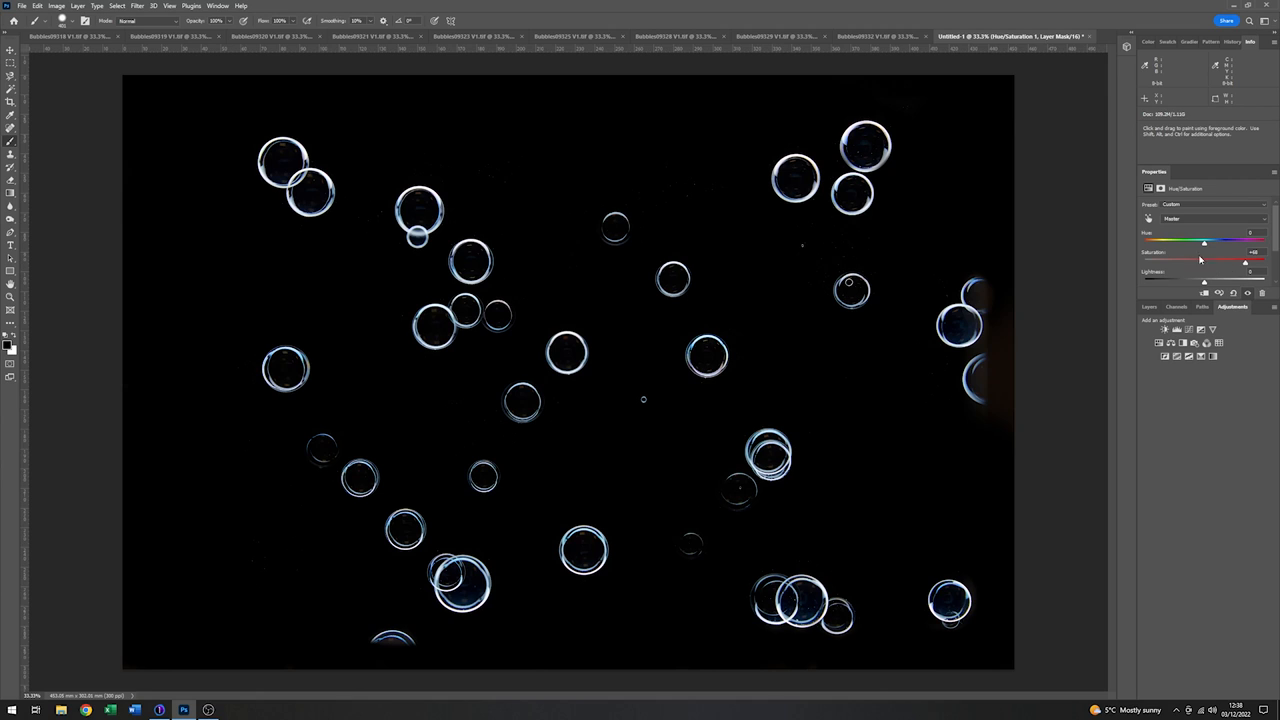
mouse_move(1212, 273)
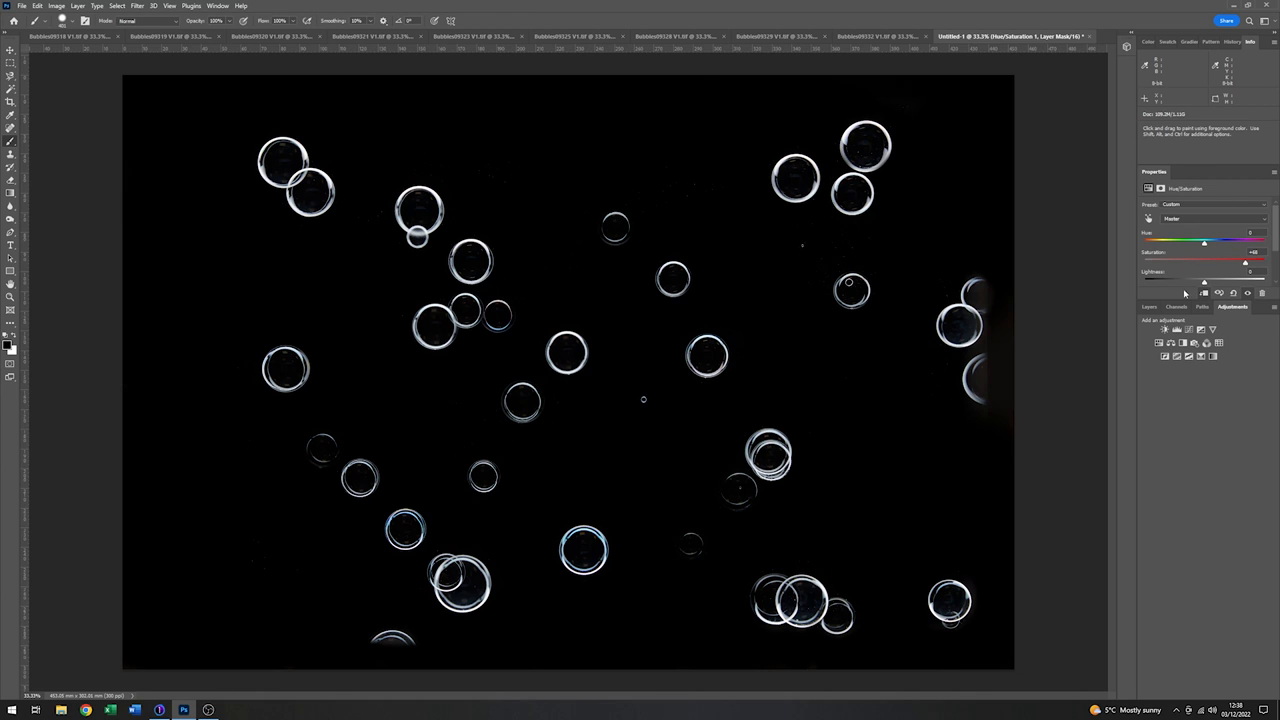
Toggle Hue/Saturation 1 visibility to compare tinted and untinted bubbles
left_click(1150, 307)
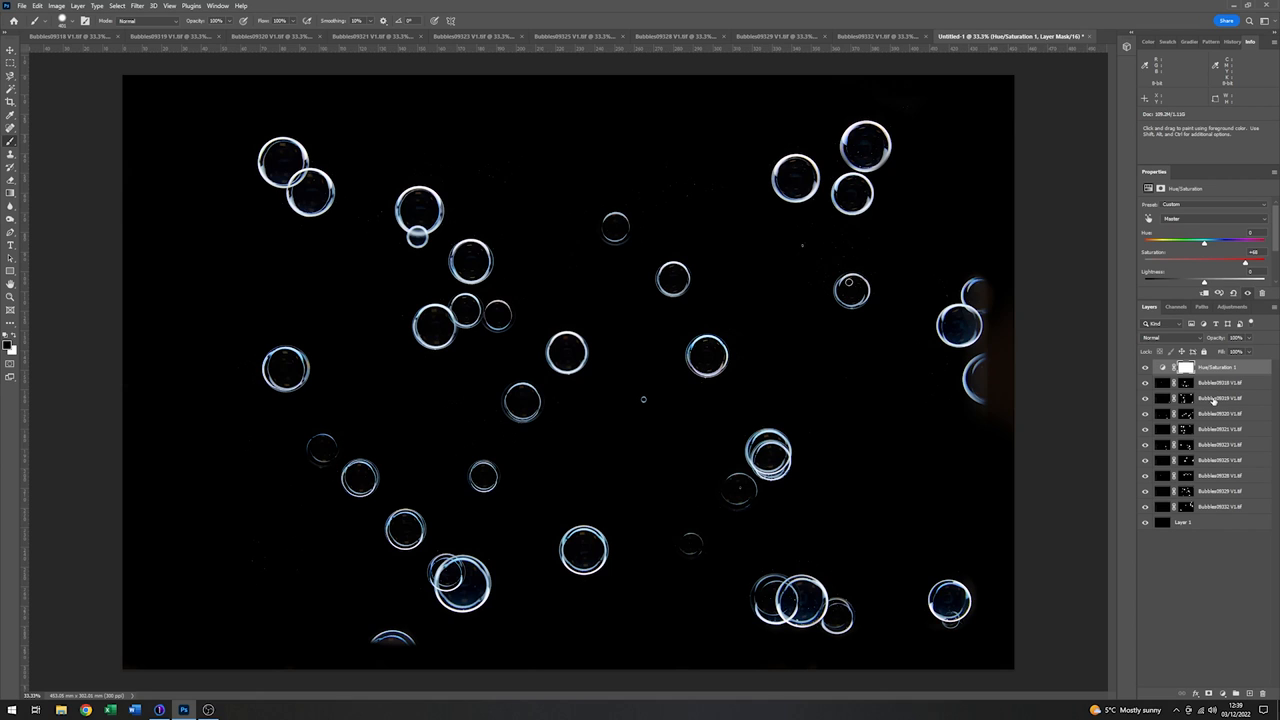
mouse_move(1247, 456)
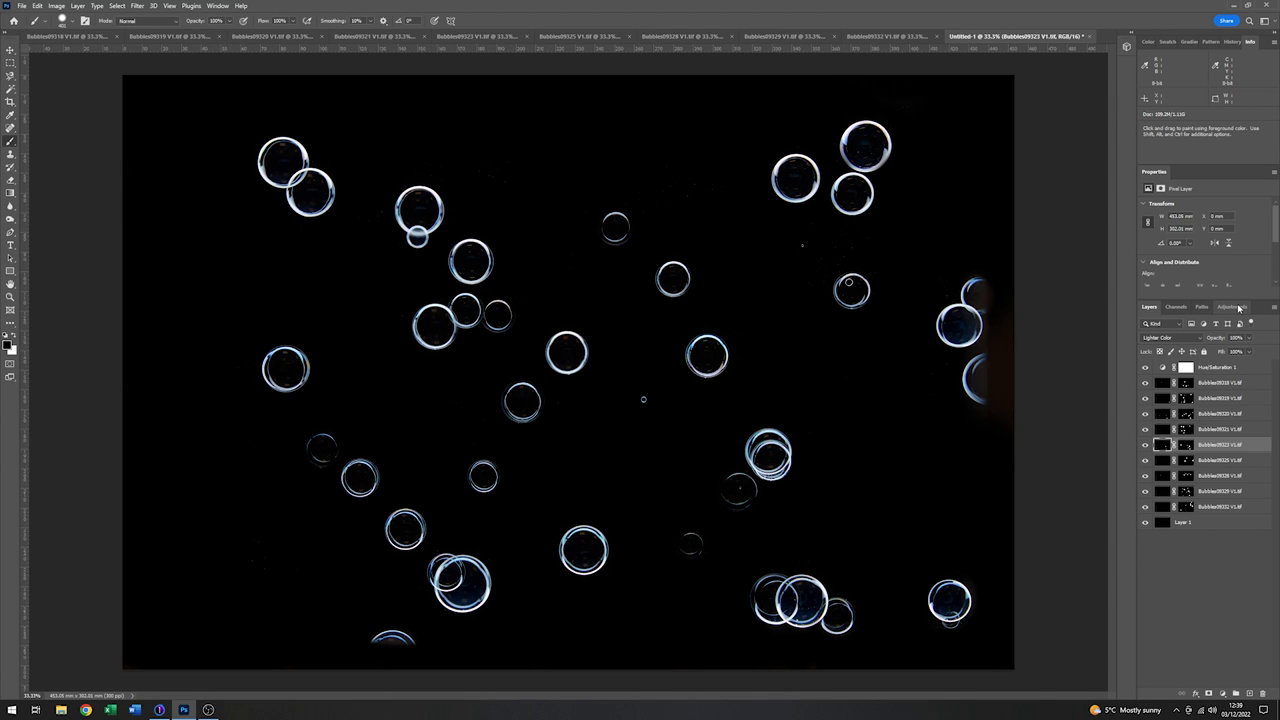
Create Hue/Saturation 2 from the Adjustments panel mid-stack
left_click(1232, 307)
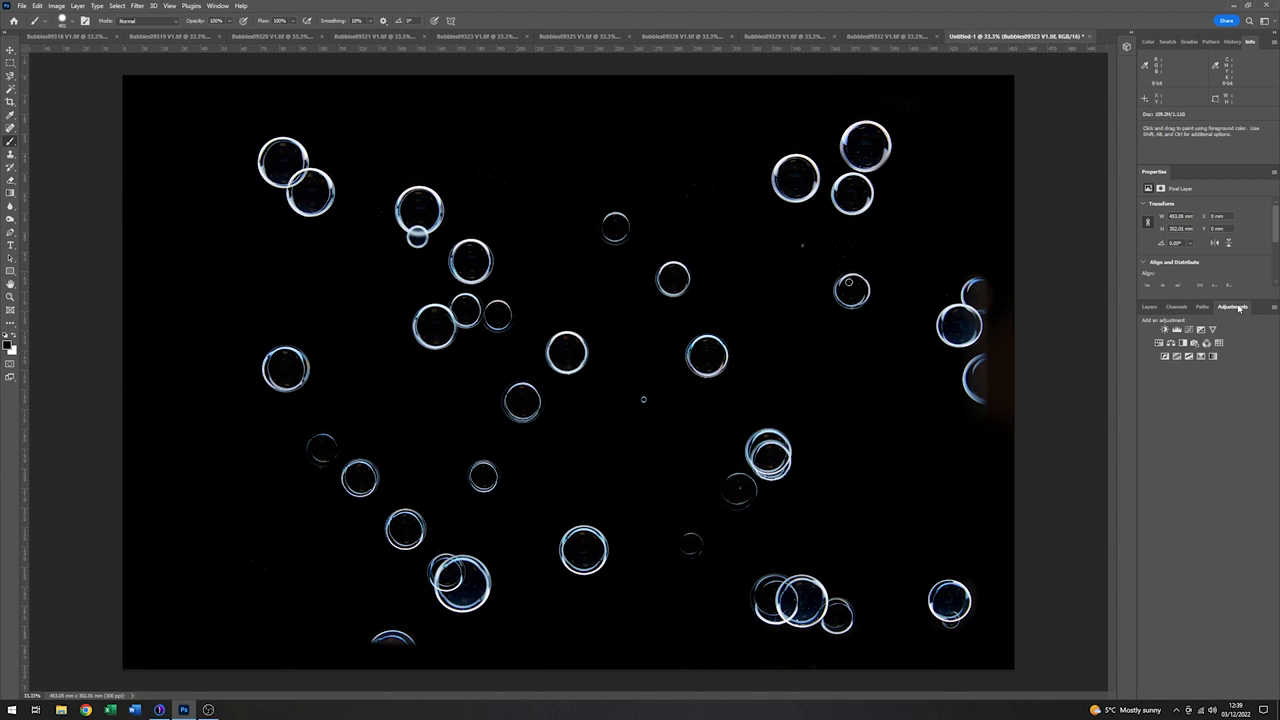
left_click(1158, 343)
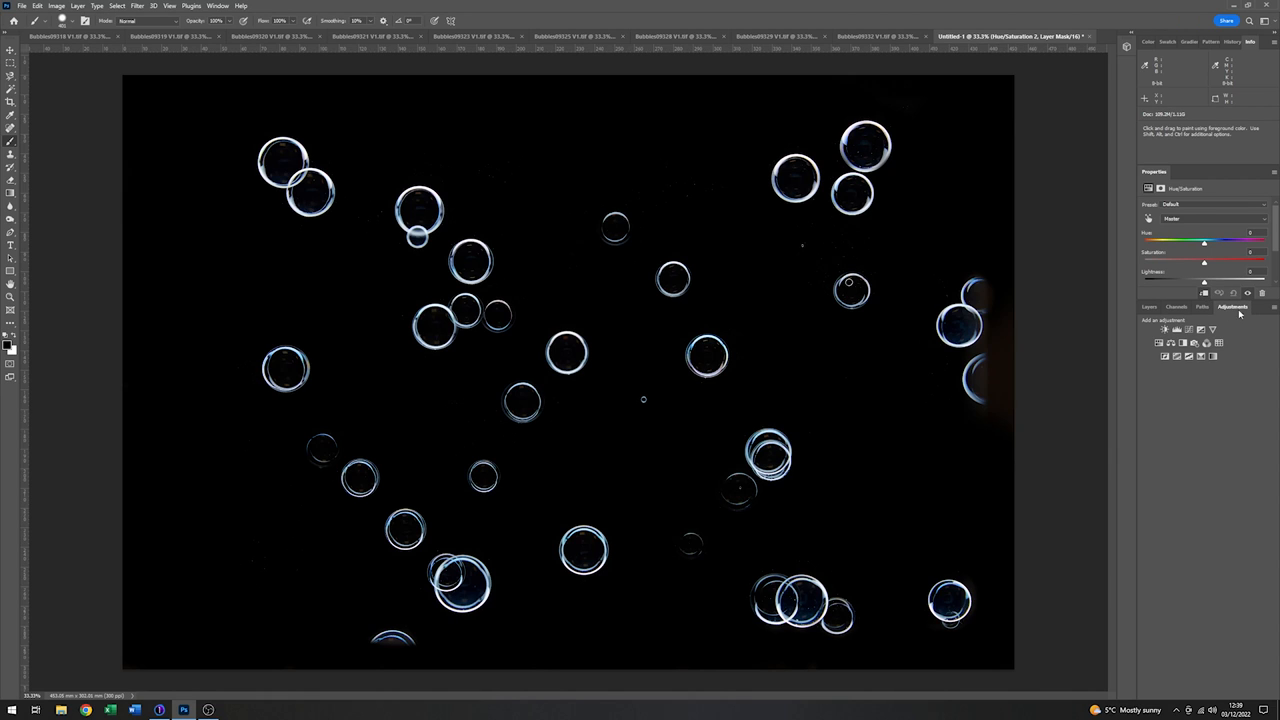
mouse_move(1205, 266)
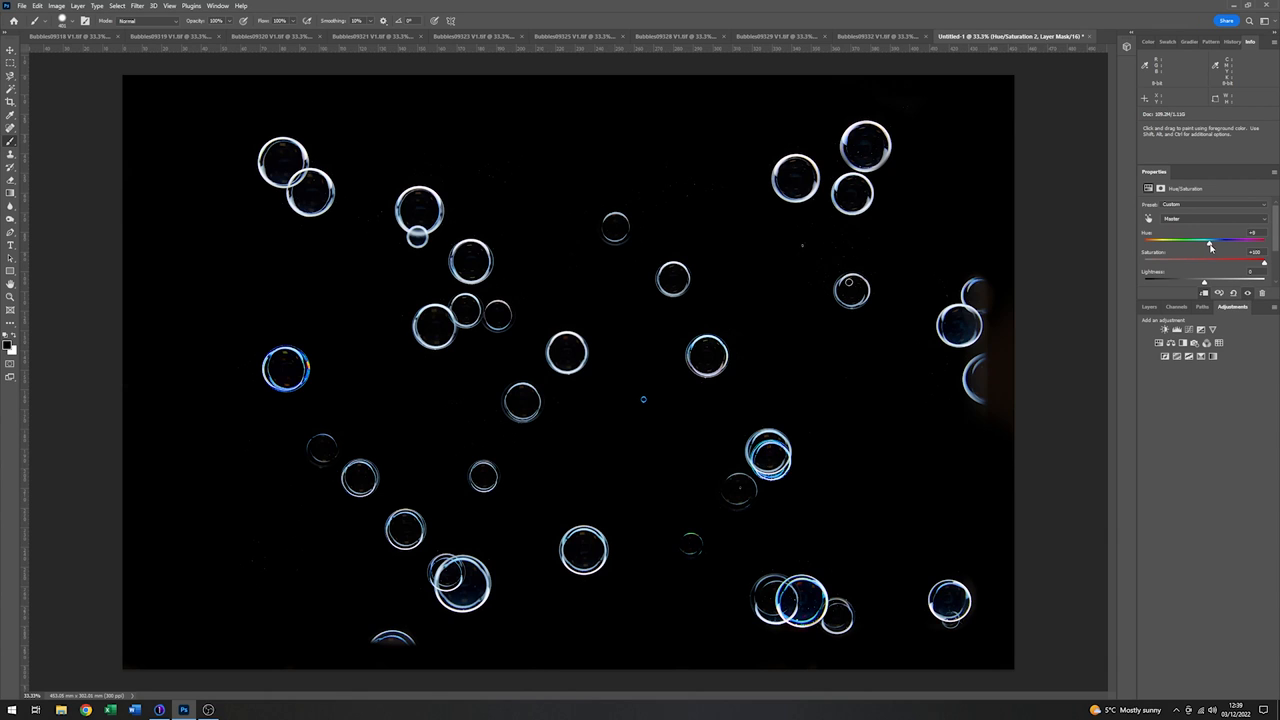
Drag the Hue/Saturation 2 hue slider toward magenta, then settle it on deep blue-violet
left_click_drag(1210, 240, 1240, 240)
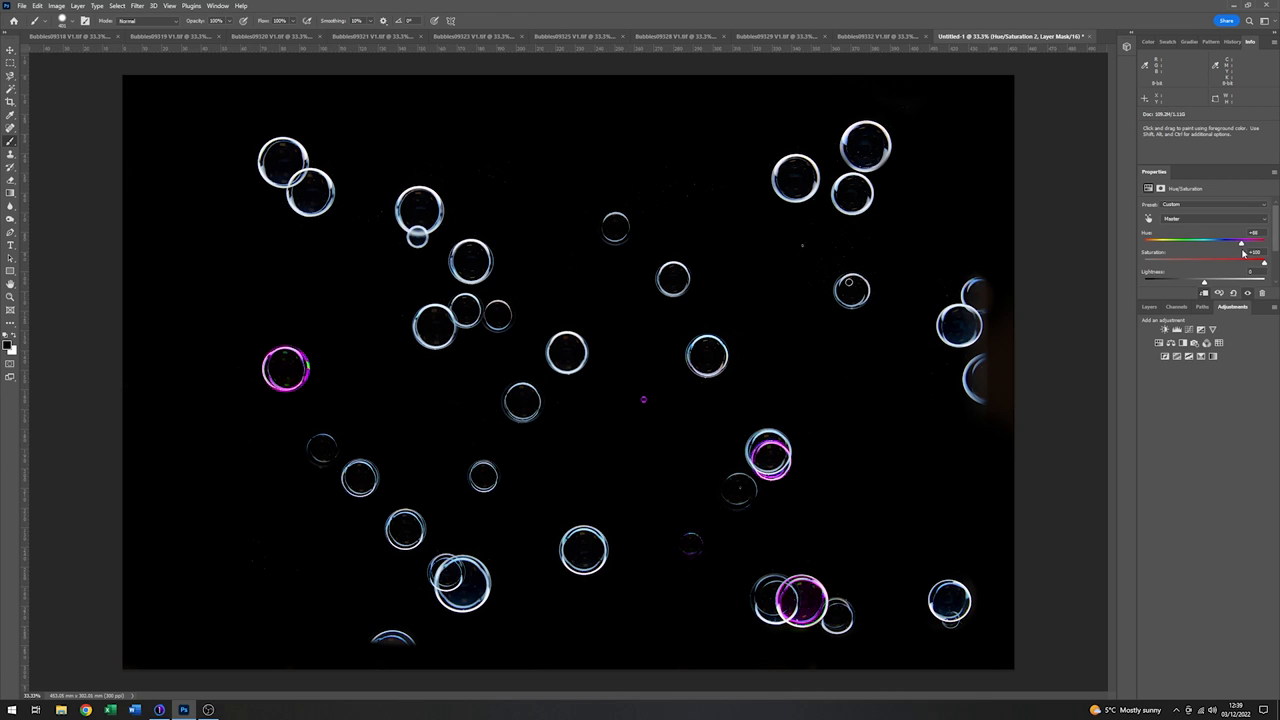
left_click_drag(1240, 241, 1227, 241)
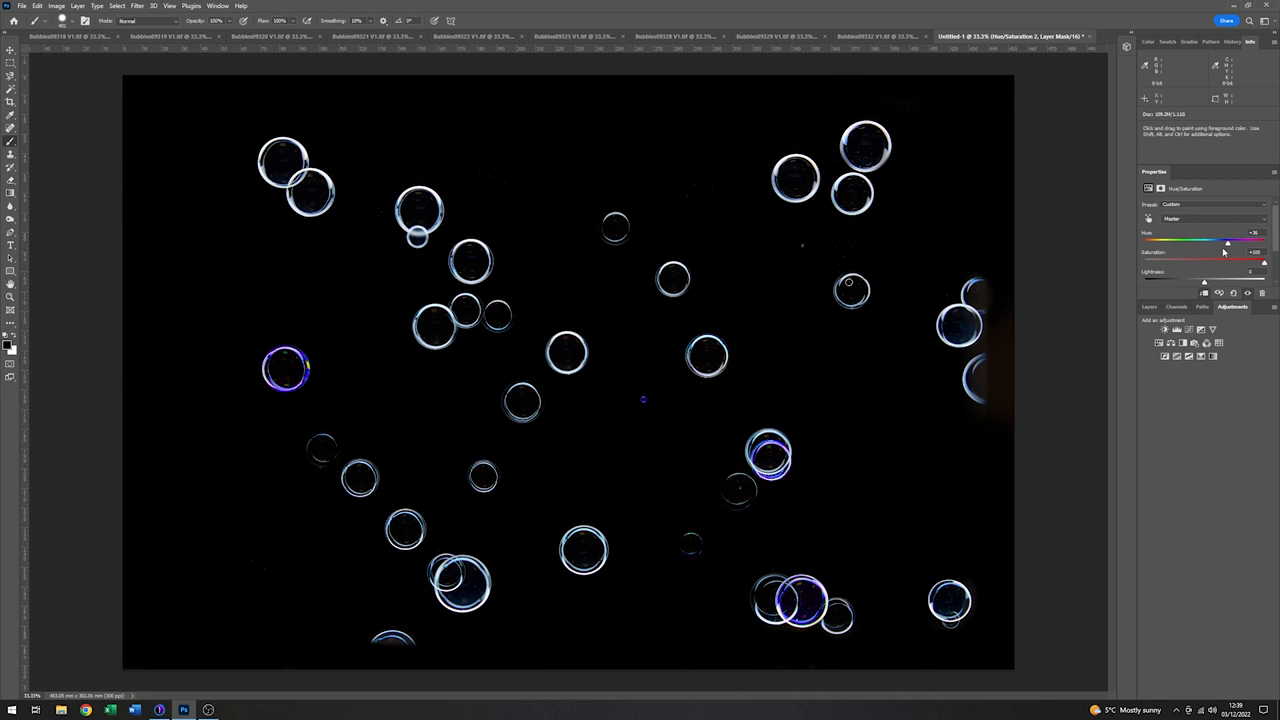
left_click_drag(1228, 243, 1213, 243)
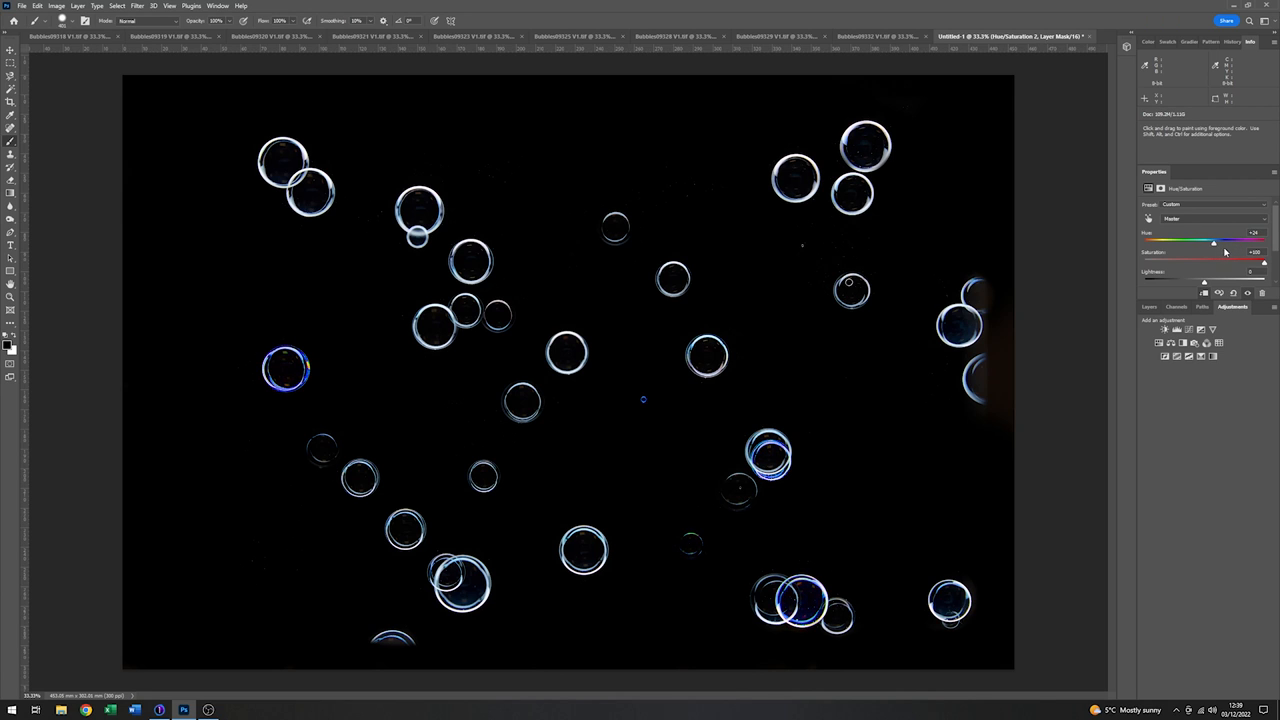
left_click_drag(1213, 243, 1208, 243)
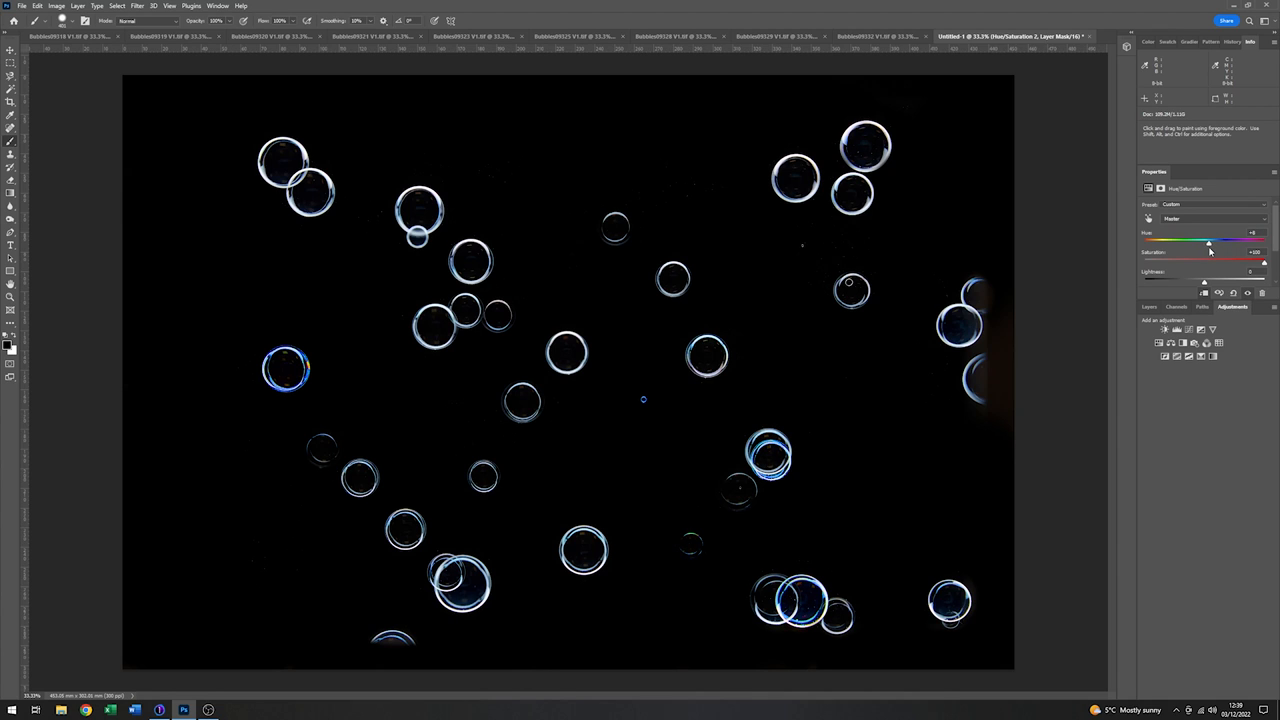
mouse_move(1240, 360)
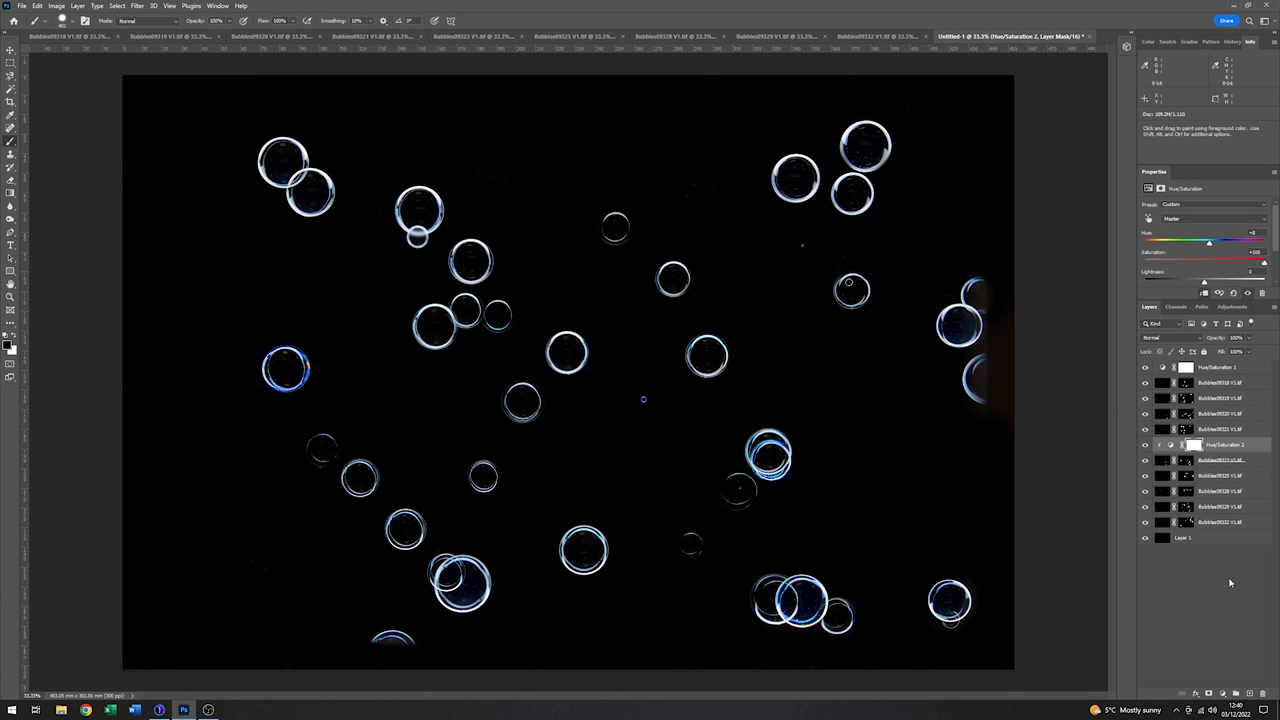
mouse_move(1203, 574)
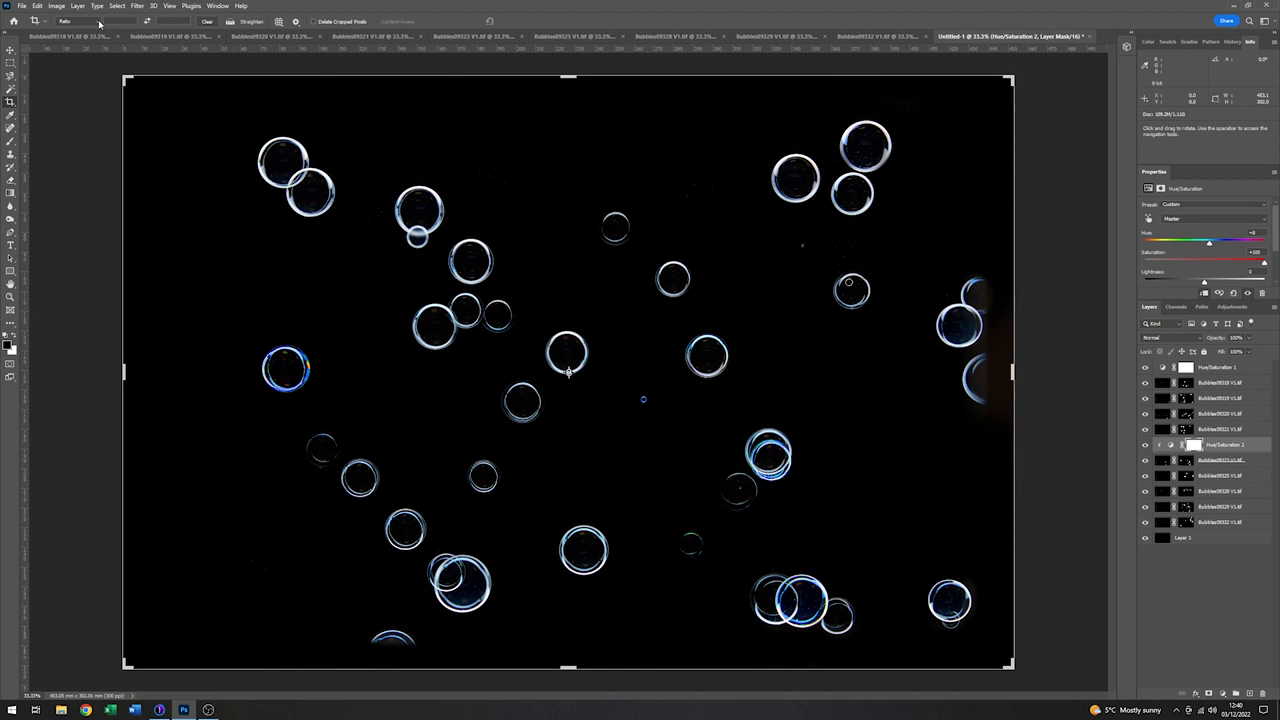
Choose the 16 : 9 ratio from the Crop tool's aspect ratio list
left_click(78, 21)
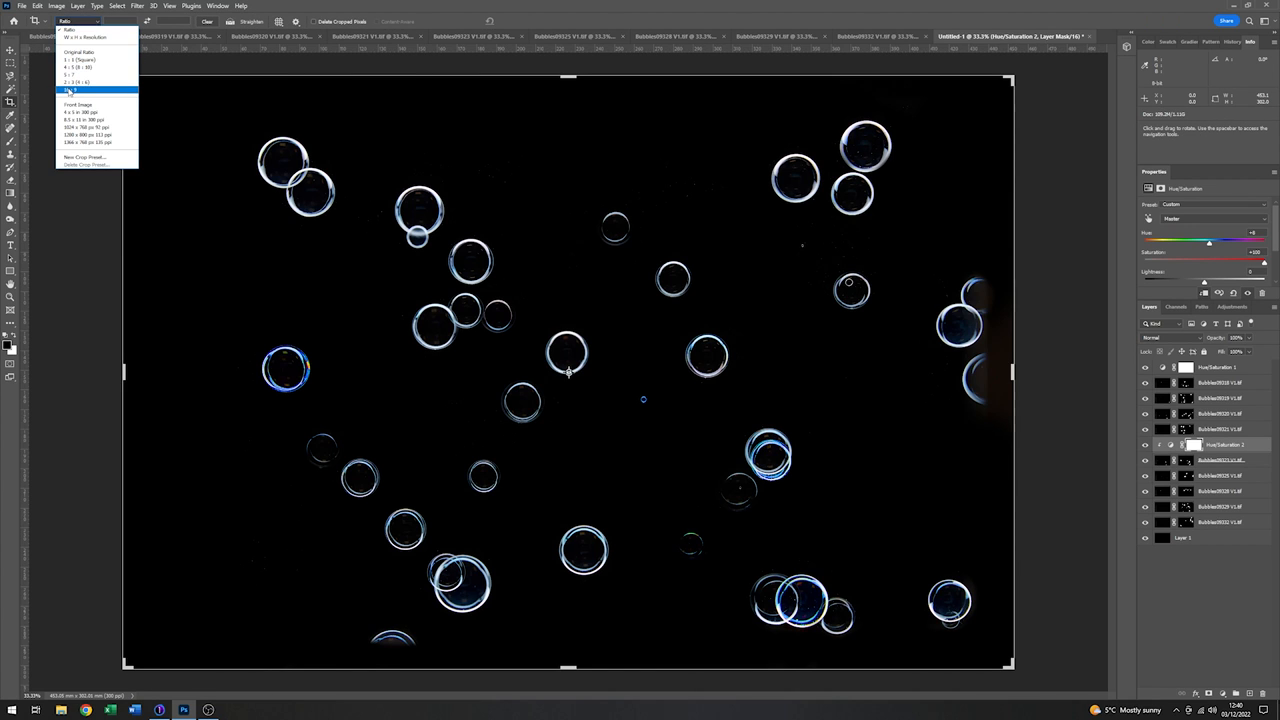
left_click(76, 89)
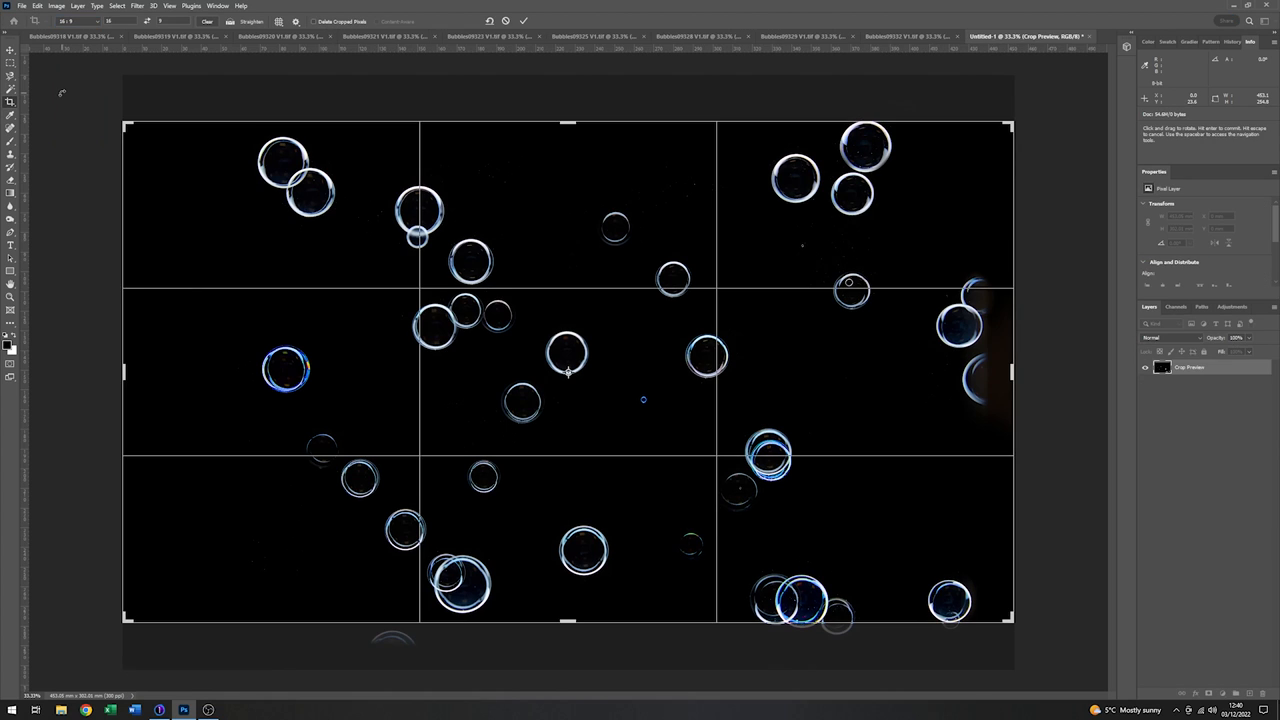